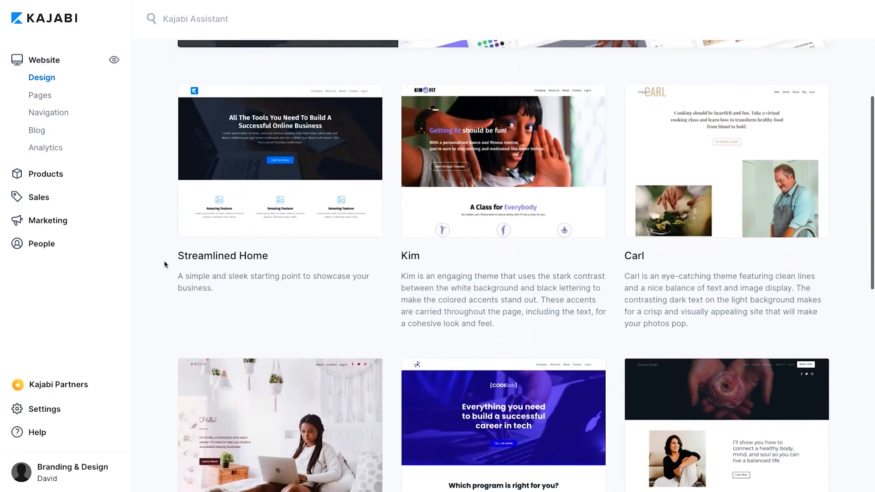
- From the admin's Products > Courses page, start a new product with Course as its type
scroll("down", 3)
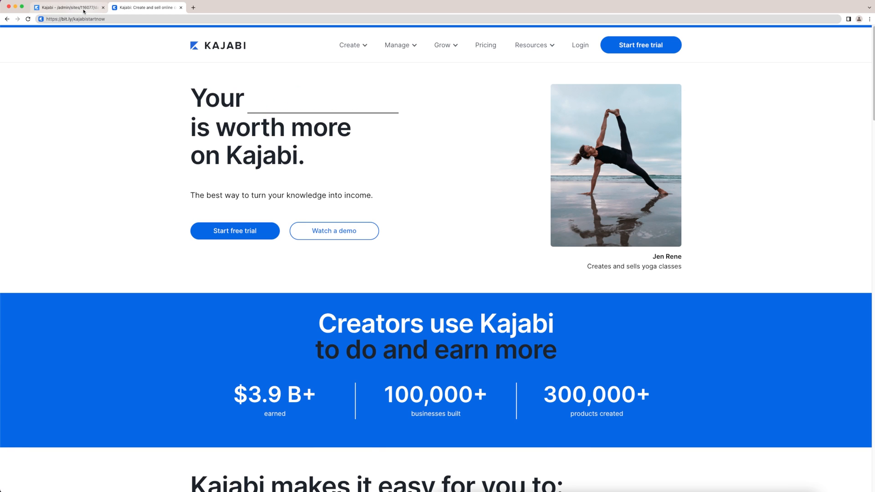
left_click(67, 8)
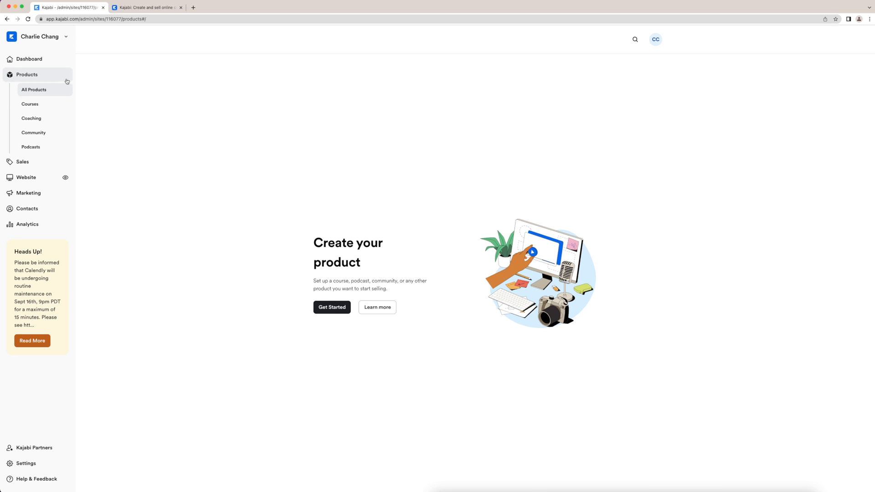
left_click(30, 104)
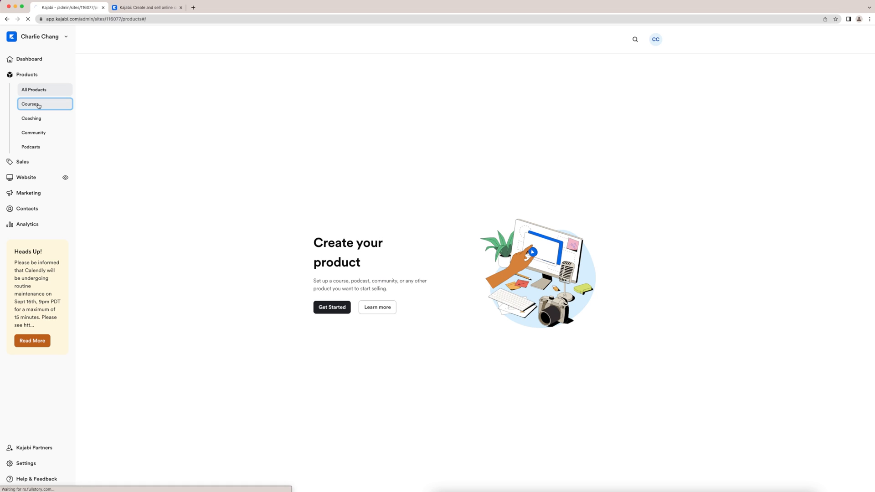
left_click(331, 308)
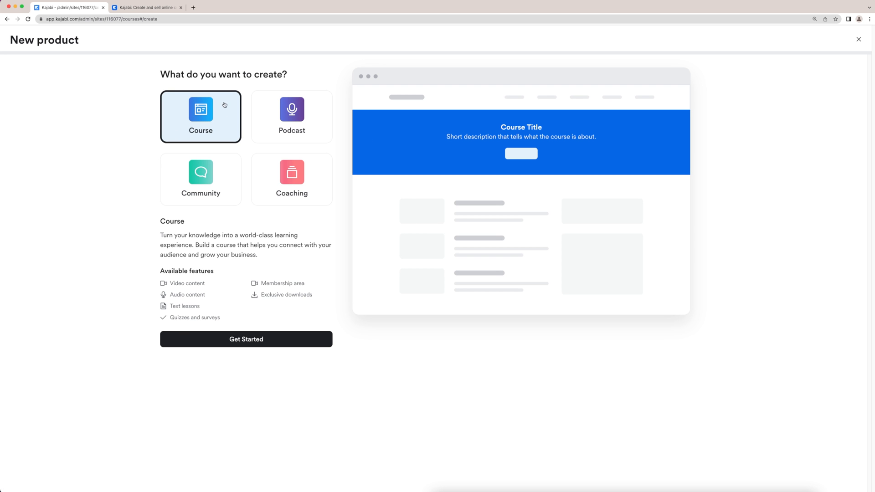
mouse_move(294, 198)
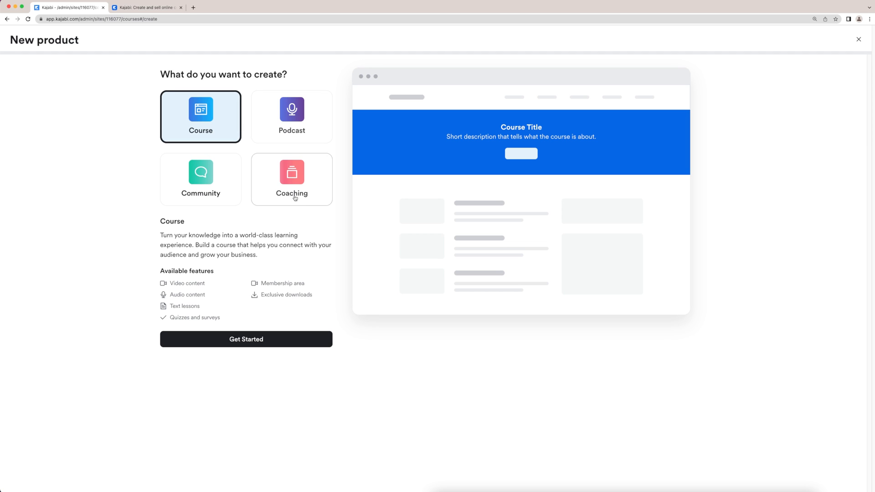
mouse_move(303, 339)
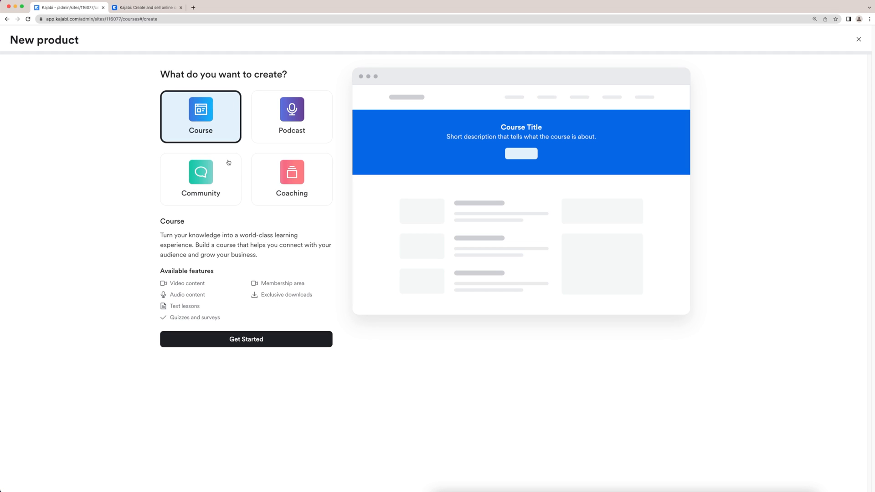
left_click(246, 339)
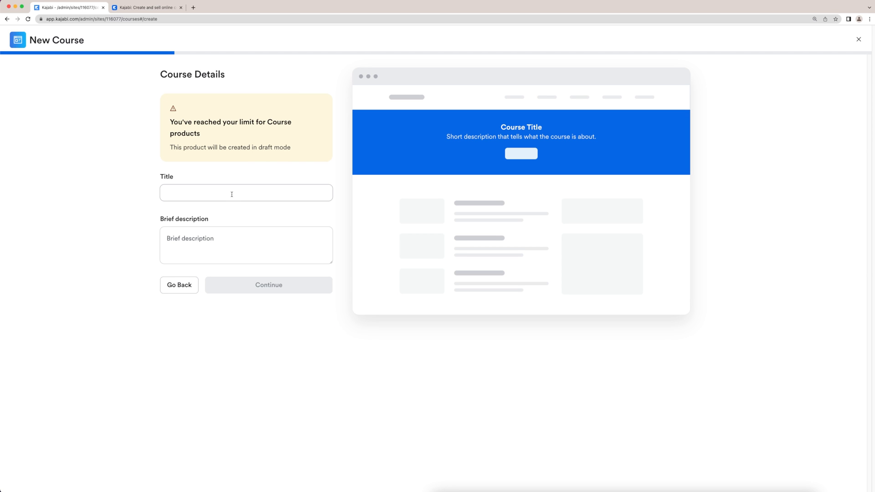
- Create the course 'Mini Course 1' with description 'This is a mini course' from a template
type("Mini Course 1")
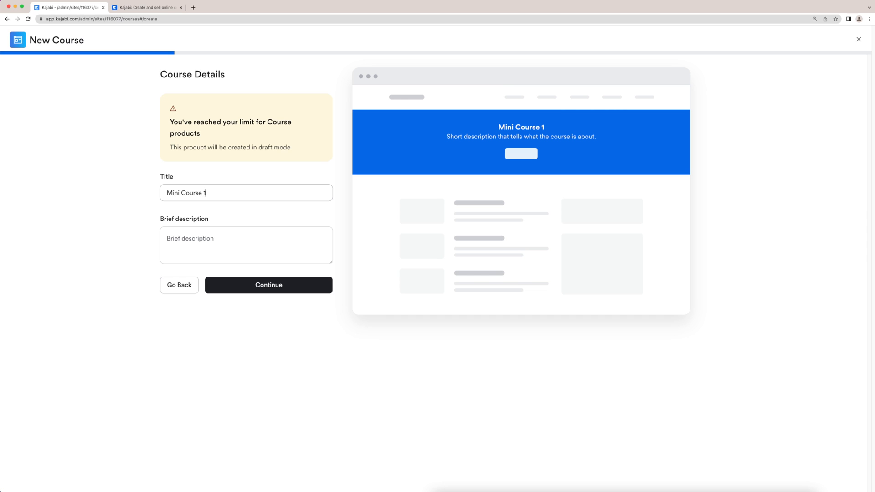
type("T")
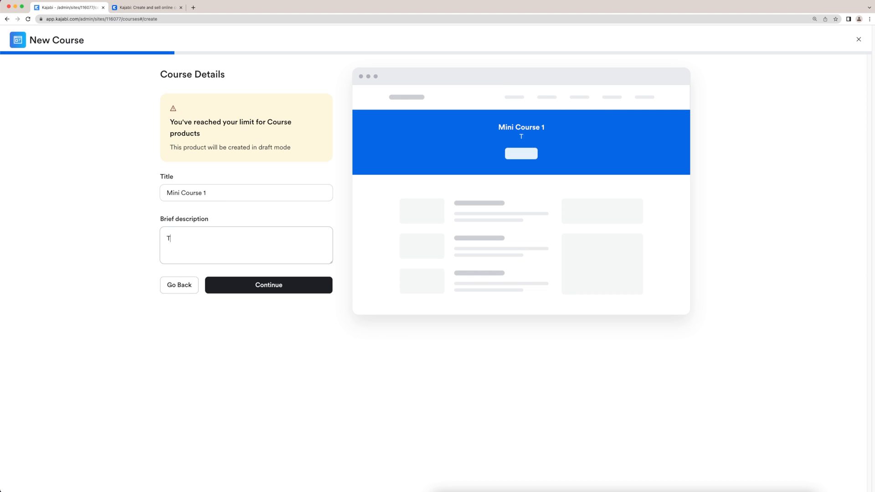
type("his is a mini course")
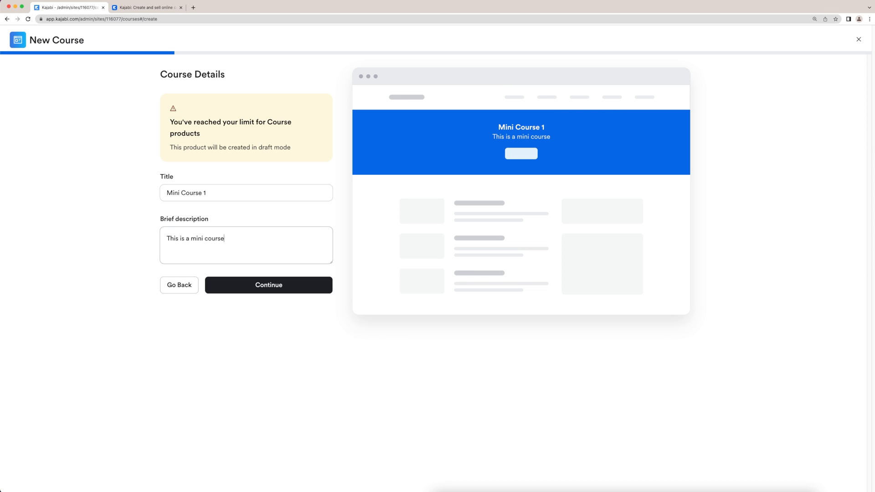
left_click(269, 285)
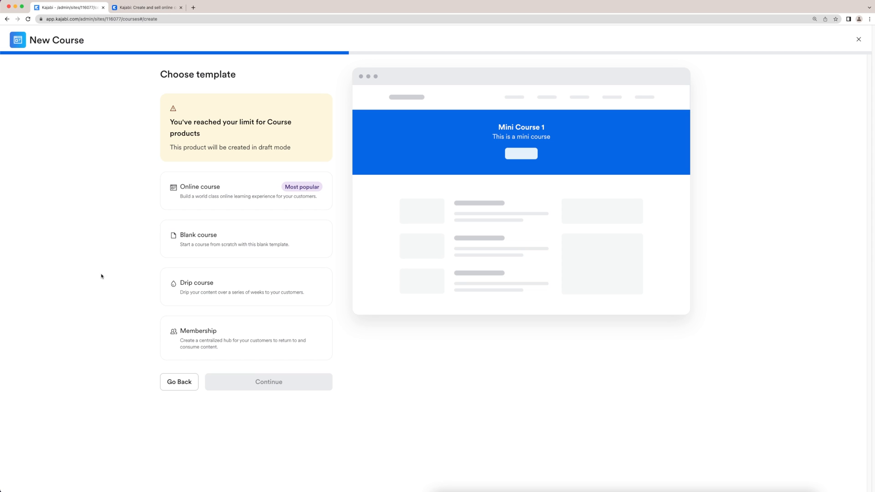
mouse_move(229, 238)
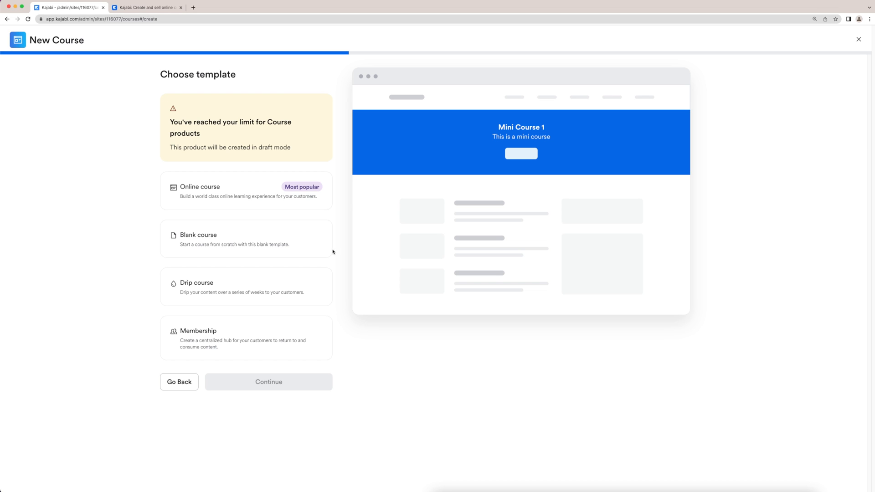
mouse_move(251, 283)
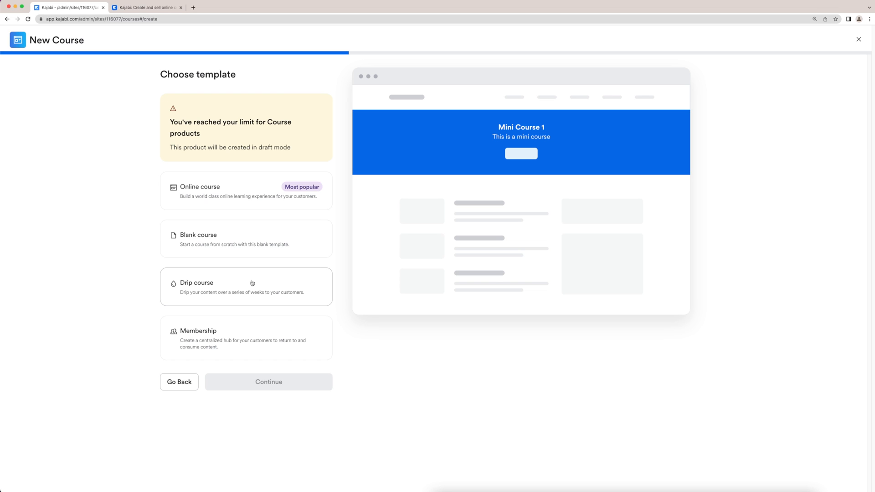
mouse_move(279, 337)
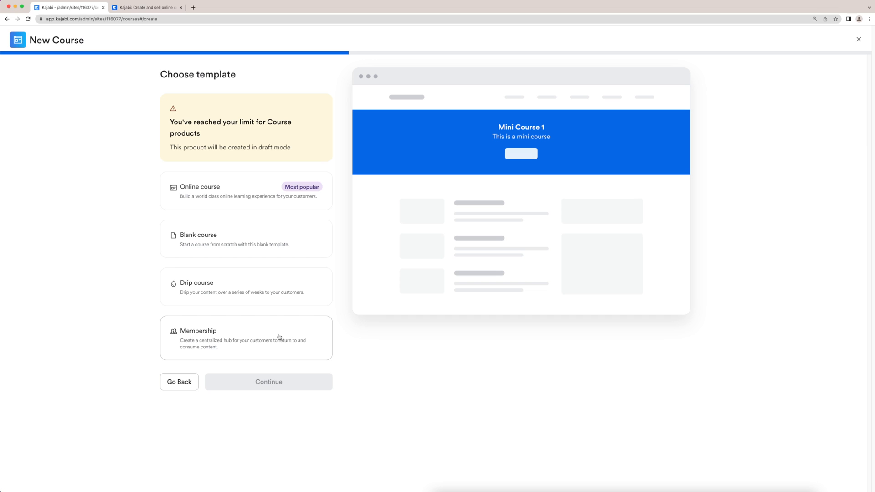
mouse_move(229, 201)
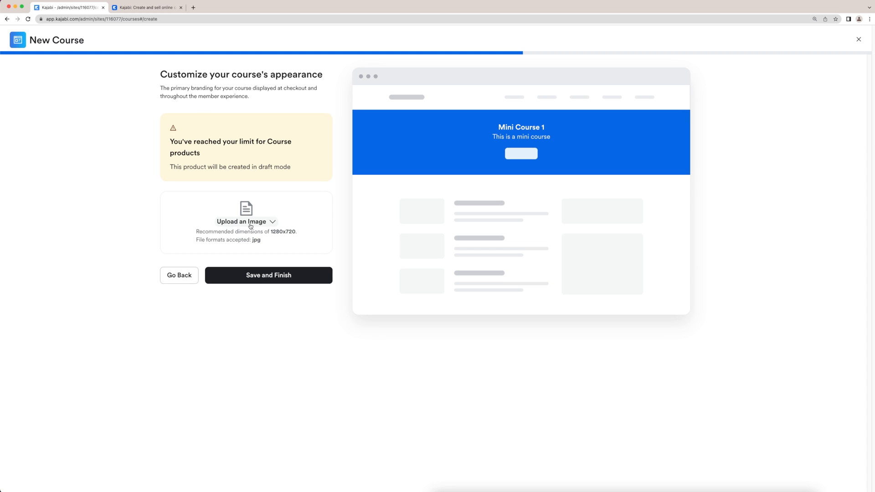
mouse_move(361, 172)
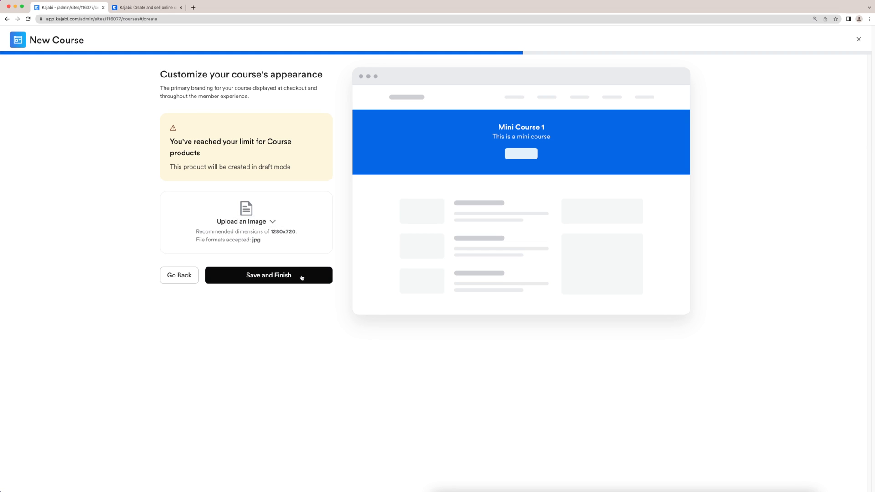
left_click(269, 275)
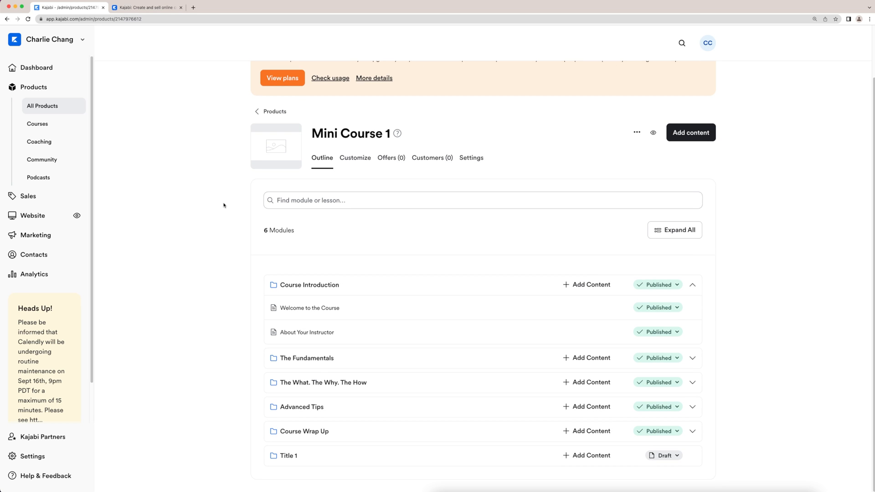
mouse_move(445, 382)
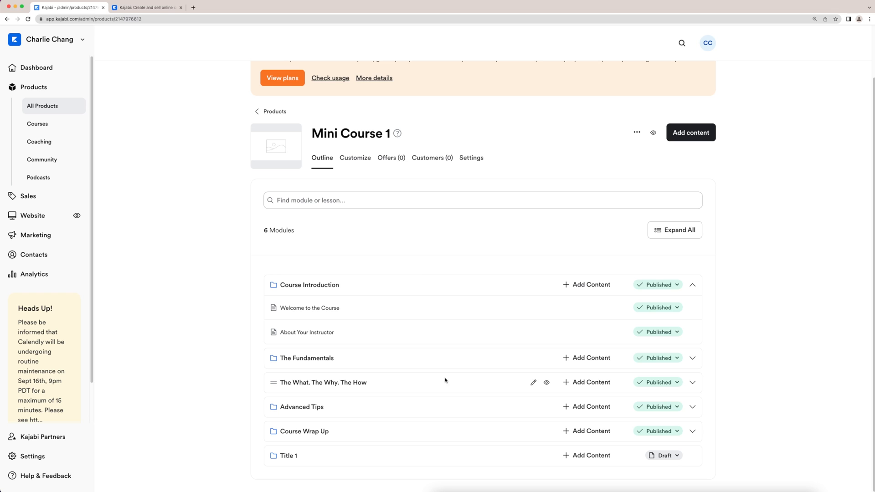
mouse_move(398, 387)
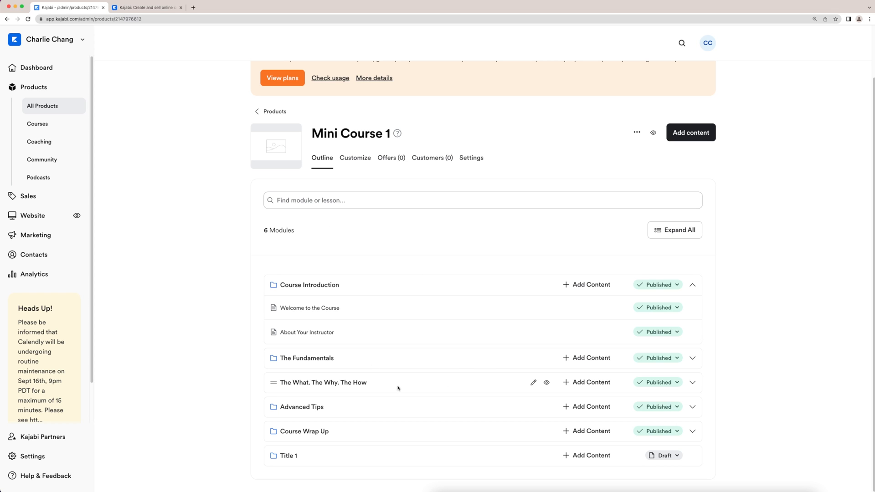
mouse_move(294, 358)
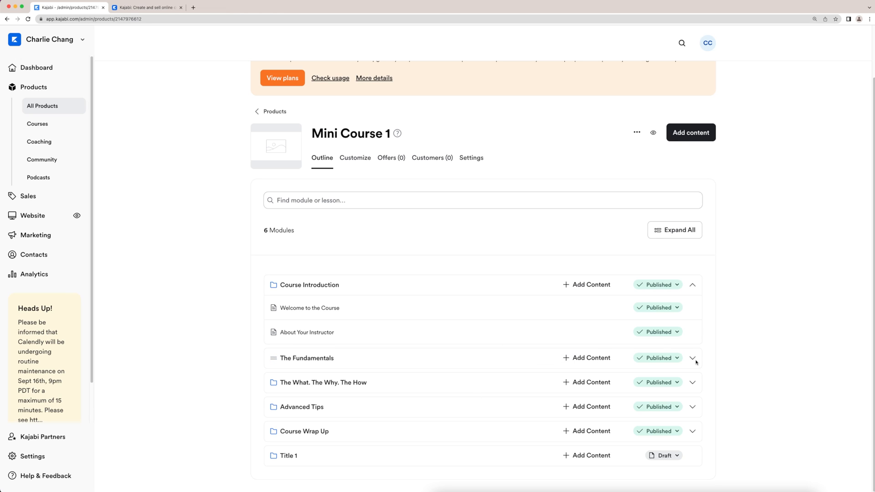
- Delete the Concept 3 and Concept 2 lessons from The Fundamentals module
left_click(692, 358)
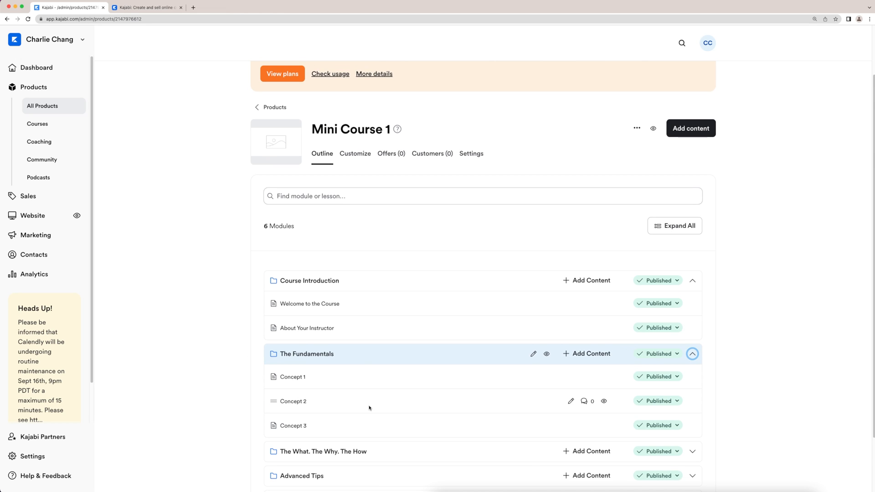
scroll("down", 3)
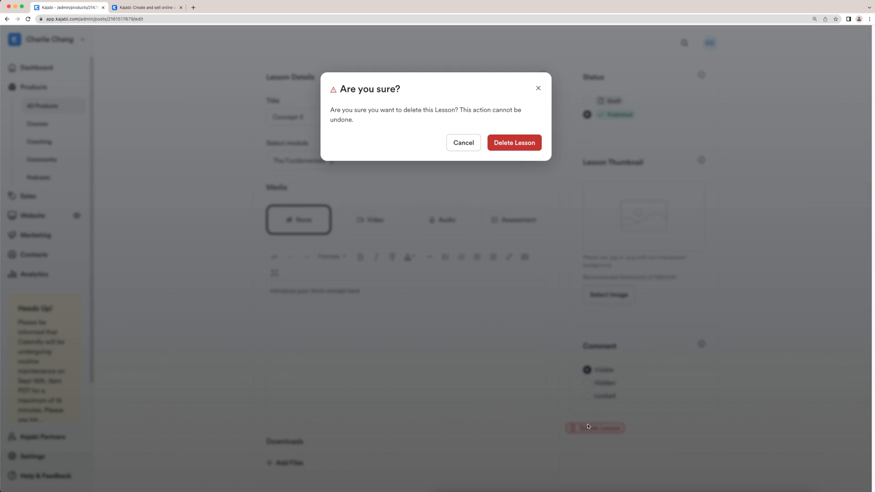
left_click(513, 142)
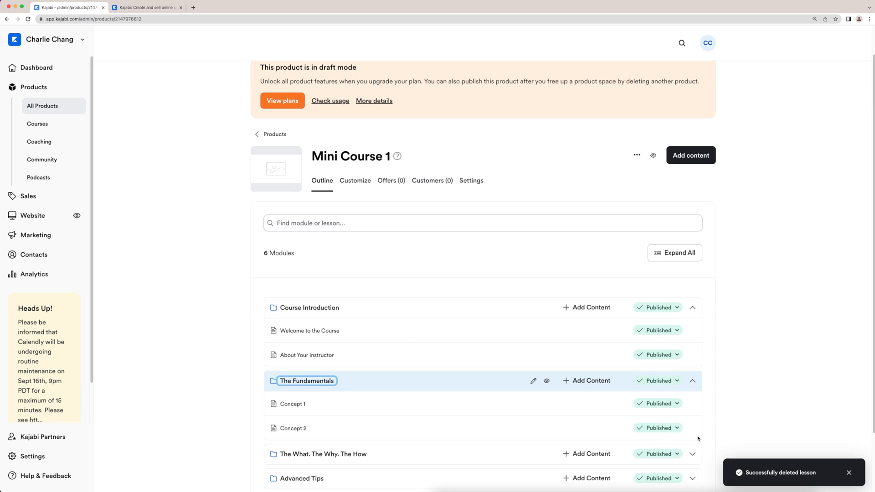
left_click(657, 411)
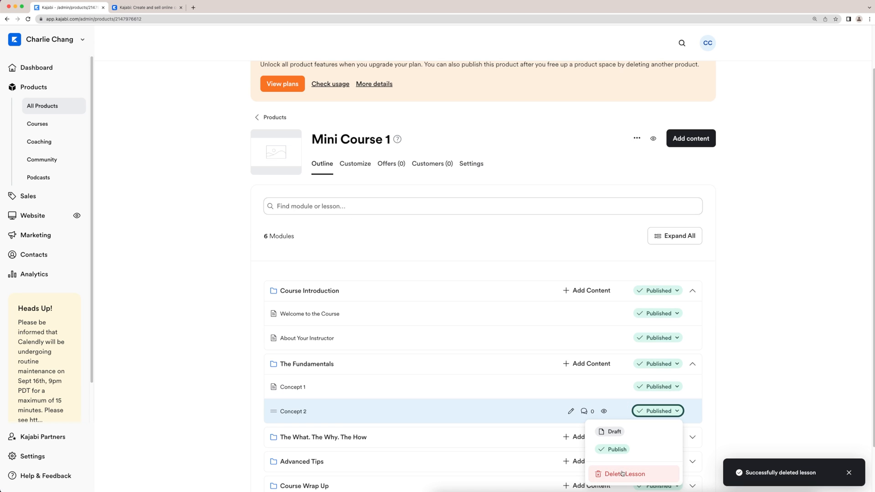
left_click(624, 474)
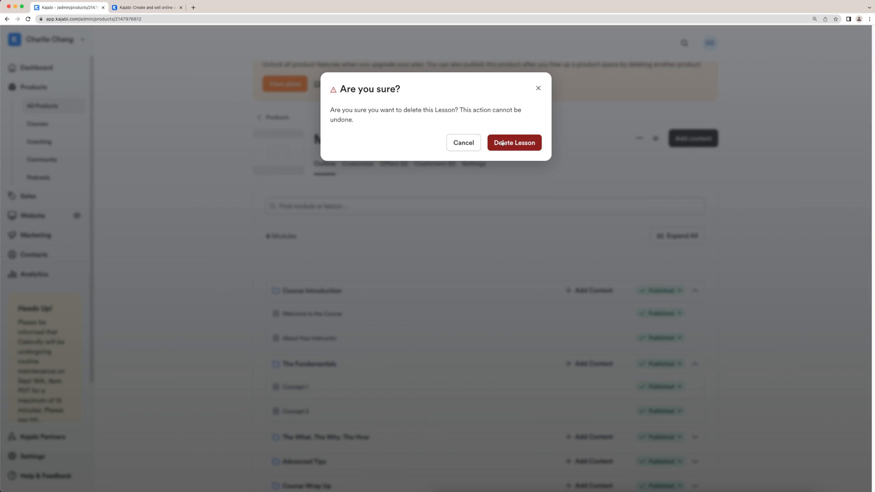
left_click(514, 142)
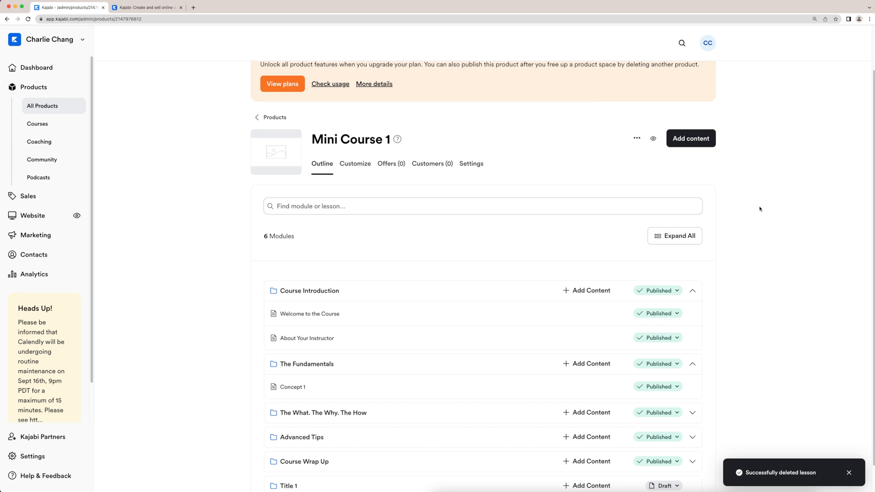
mouse_move(681, 97)
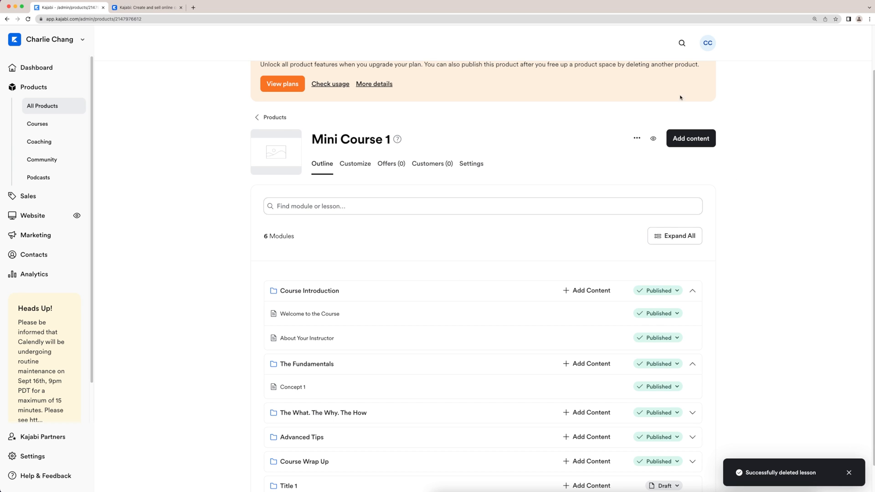
- Upload two .mov videos from the Starting on YouTube folder as a new module
left_click(691, 138)
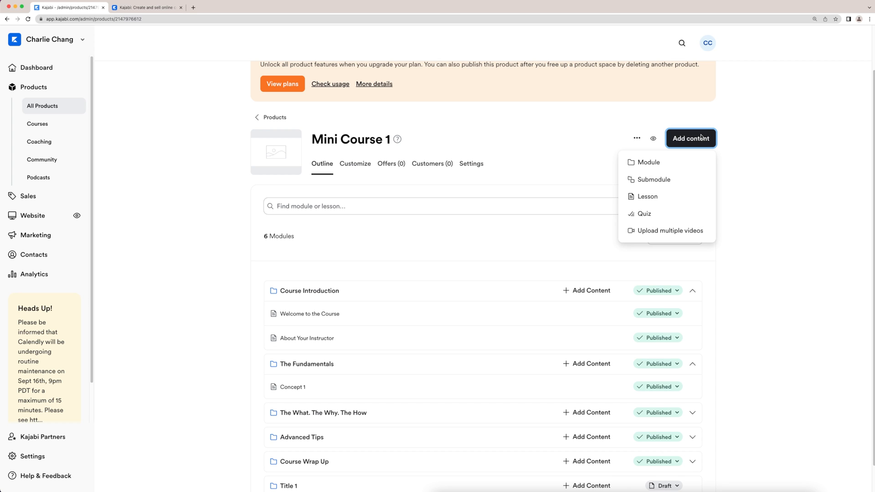
mouse_move(667, 231)
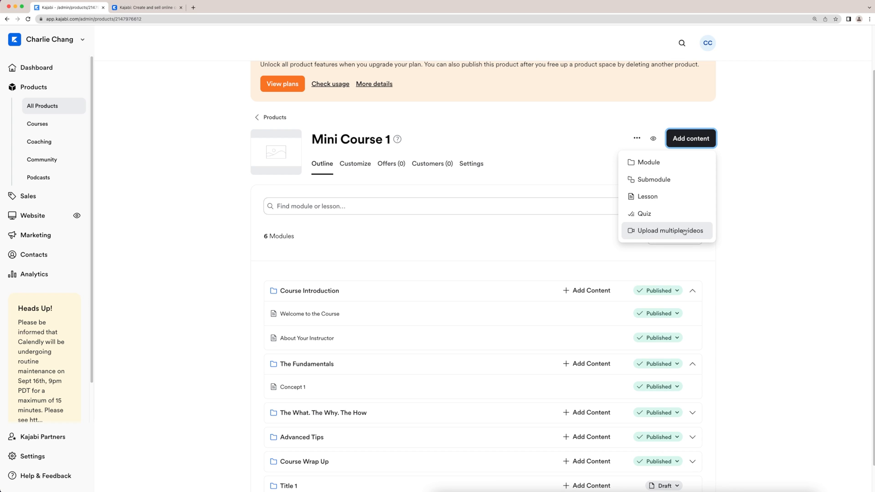
left_click(667, 231)
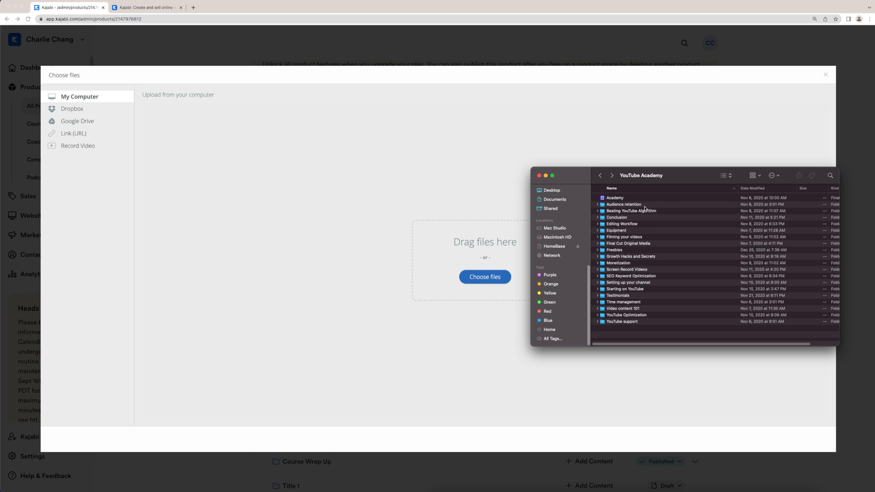
double_click(624, 204)
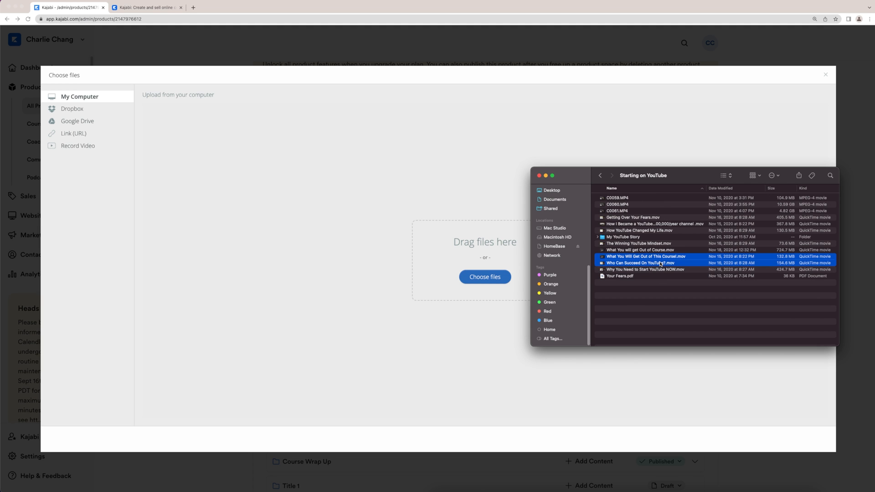
left_click_drag(641, 259, 485, 266)
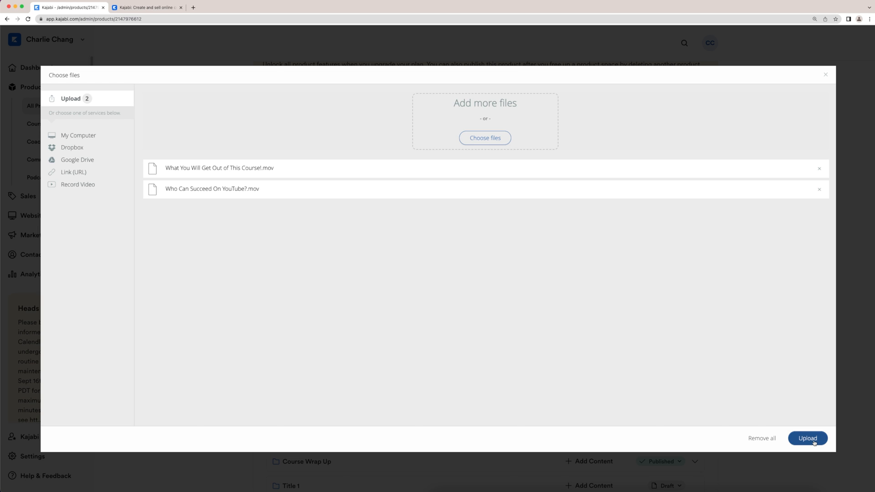
left_click(807, 438)
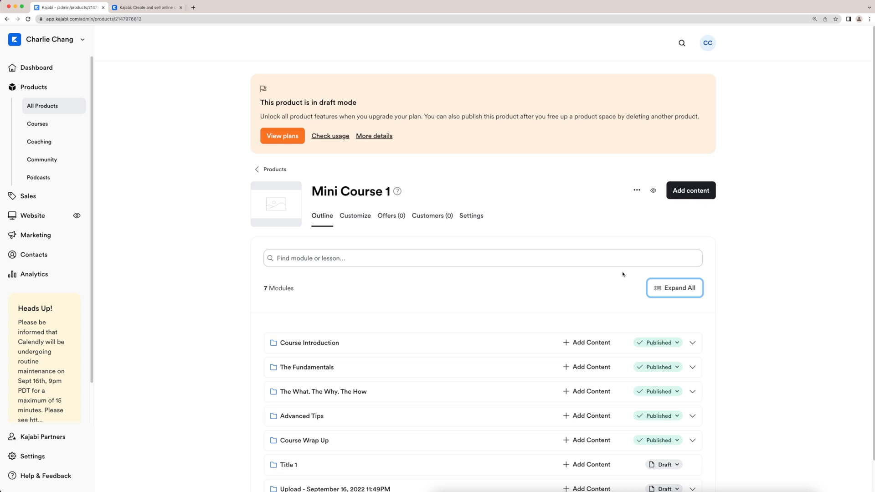
scroll("down", 3)
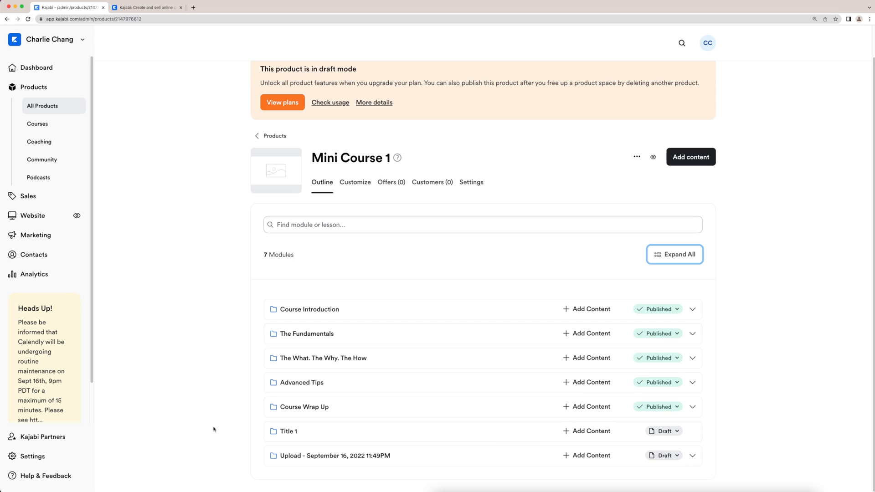
mouse_move(358, 456)
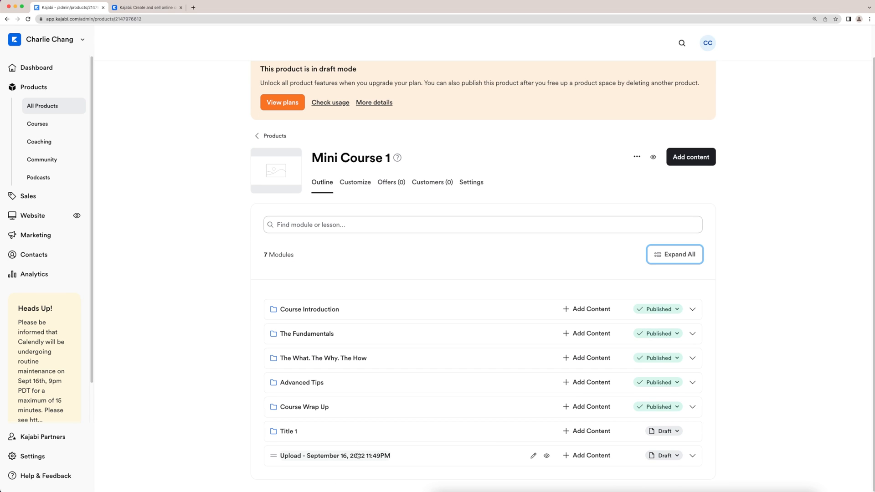
- Retitle the uploaded-video module 'Module 1' and drag it just below Course Introduction
left_click(693, 455)
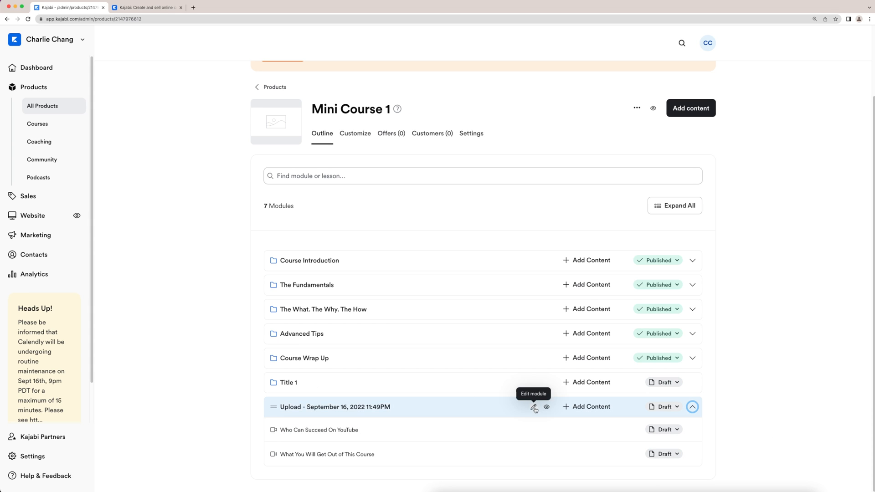
left_click(535, 407)
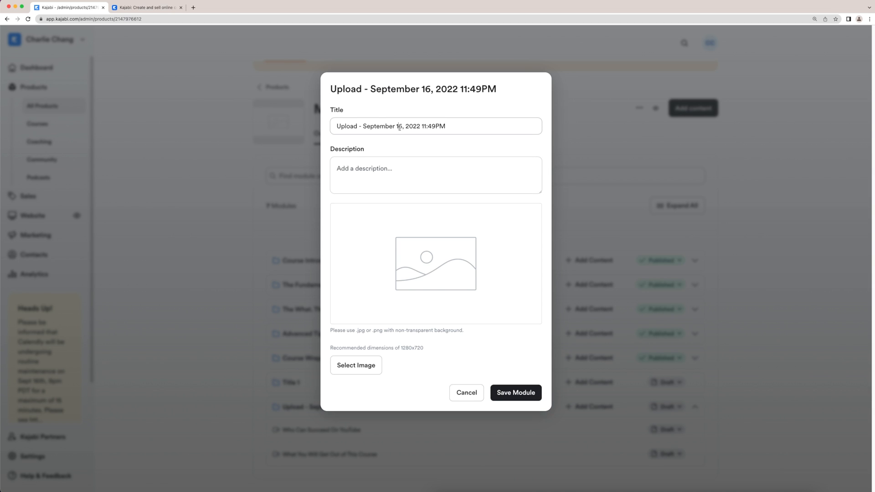
left_click(515, 392)
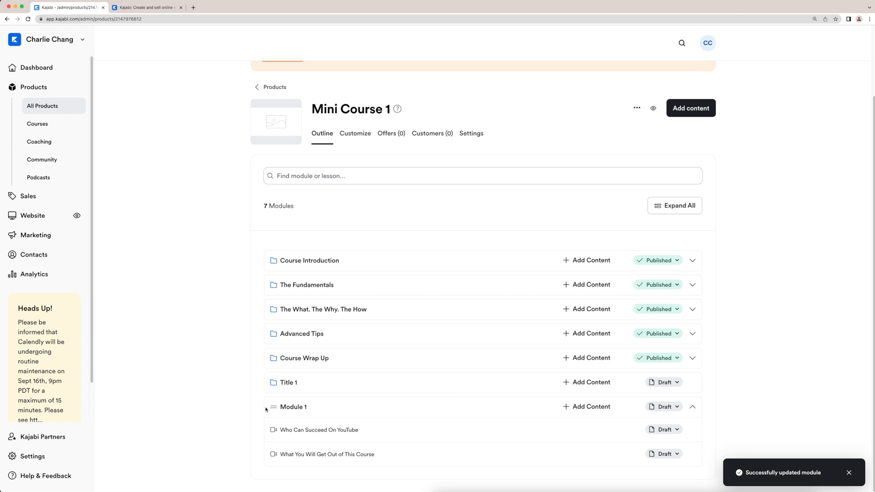
left_click_drag(274, 407, 274, 284)
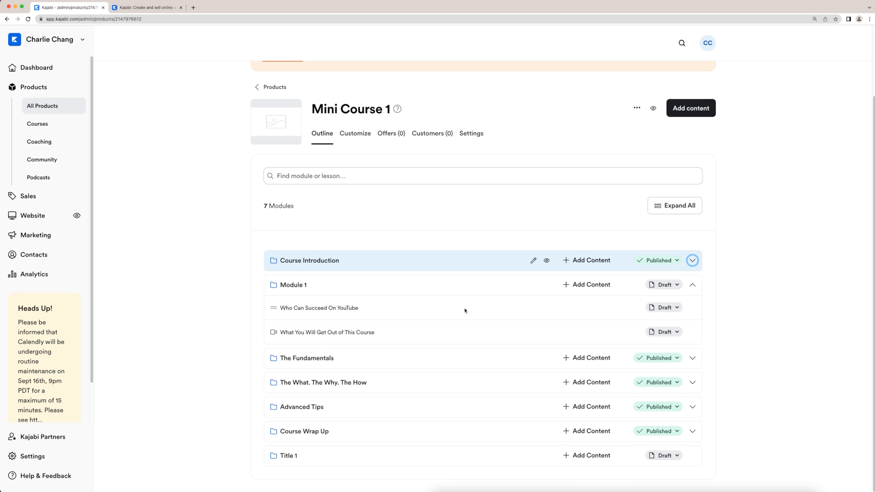
left_click(658, 431)
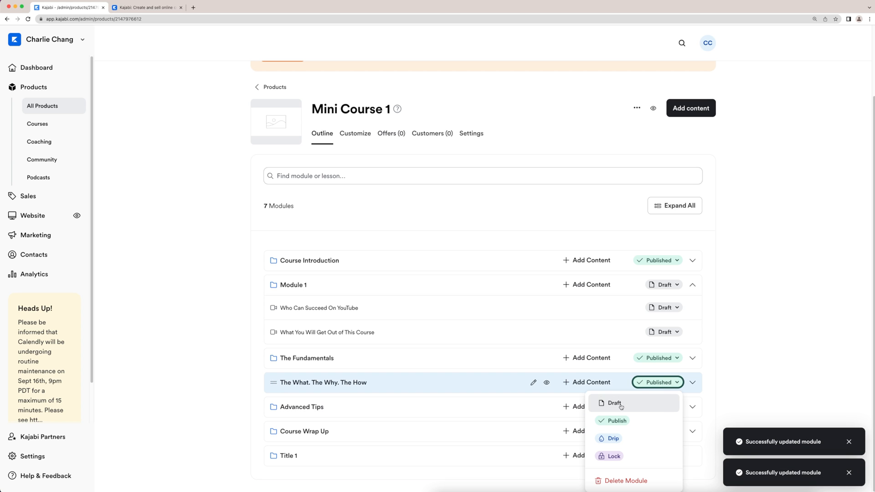
- Set The What. The Why. The How to draft, and publish Module 1 and its lessons
left_click(614, 403)
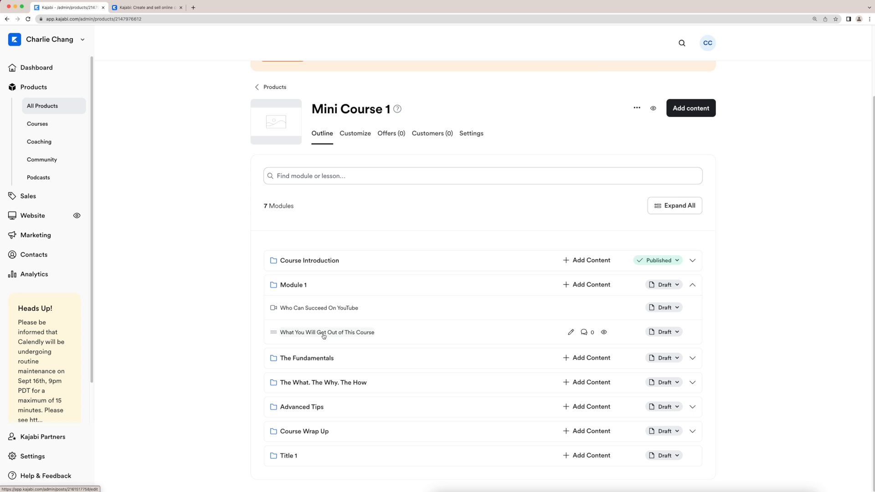
left_click(664, 285)
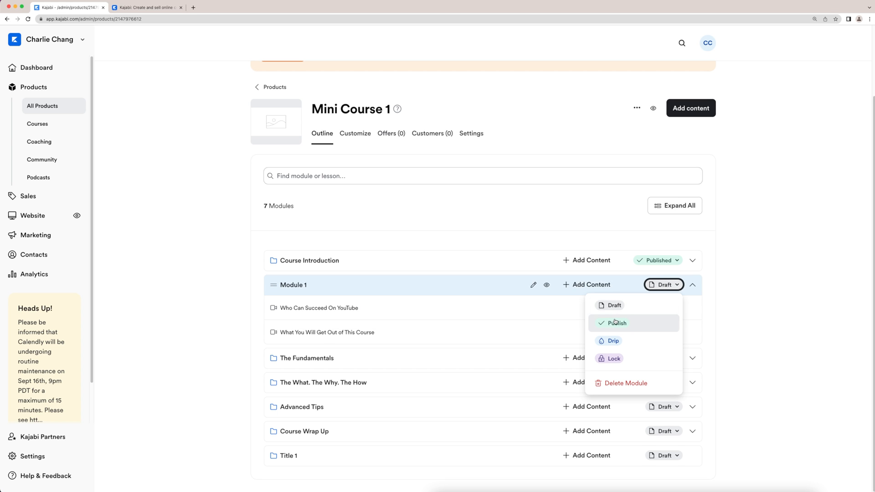
left_click(616, 323)
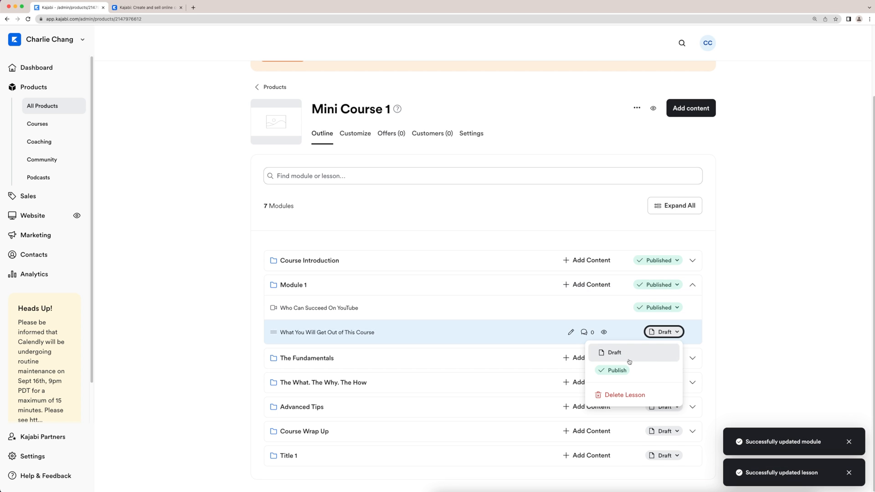
left_click(617, 370)
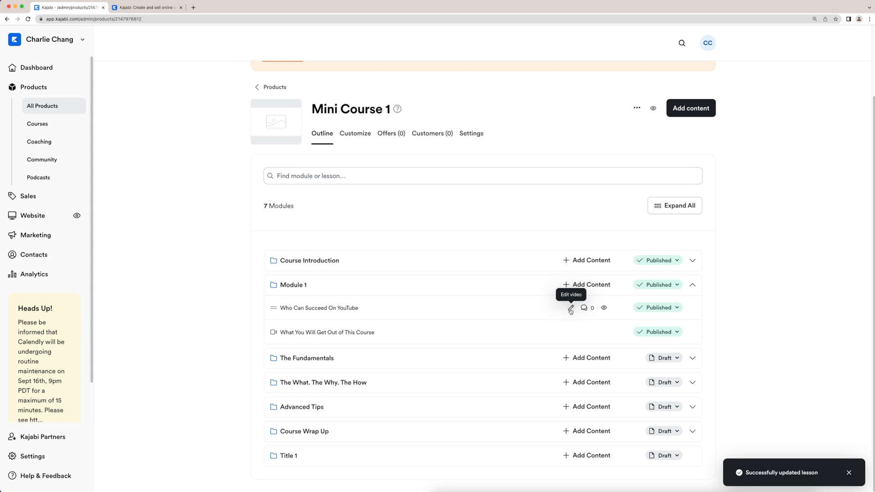
- Use a frame of the video as the Who Can Succeed On YouTube lesson thumbnail
left_click(570, 307)
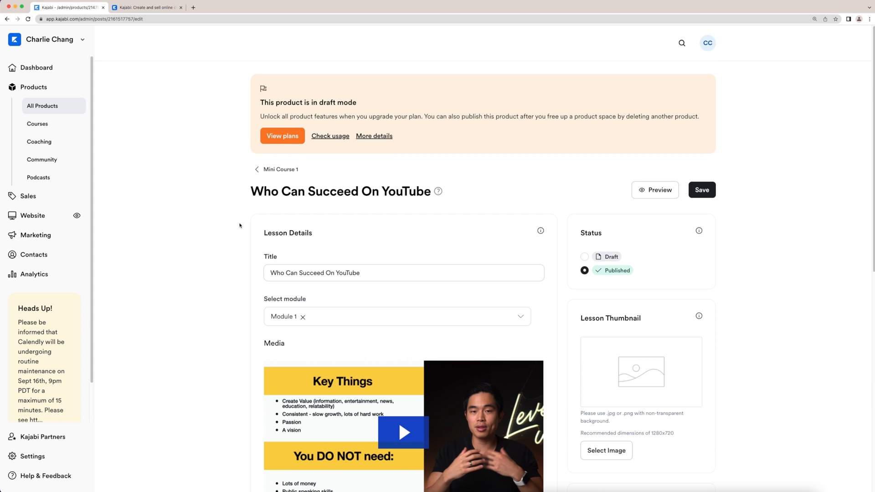
scroll("down", 3)
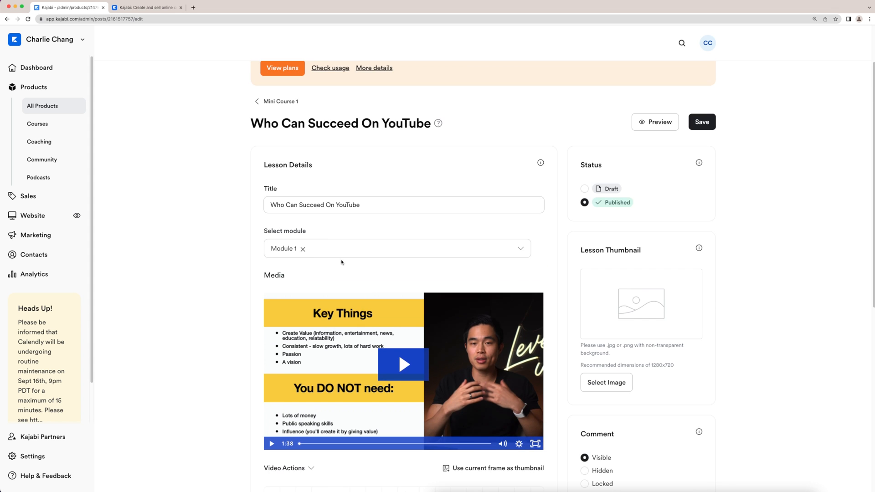
mouse_move(270, 258)
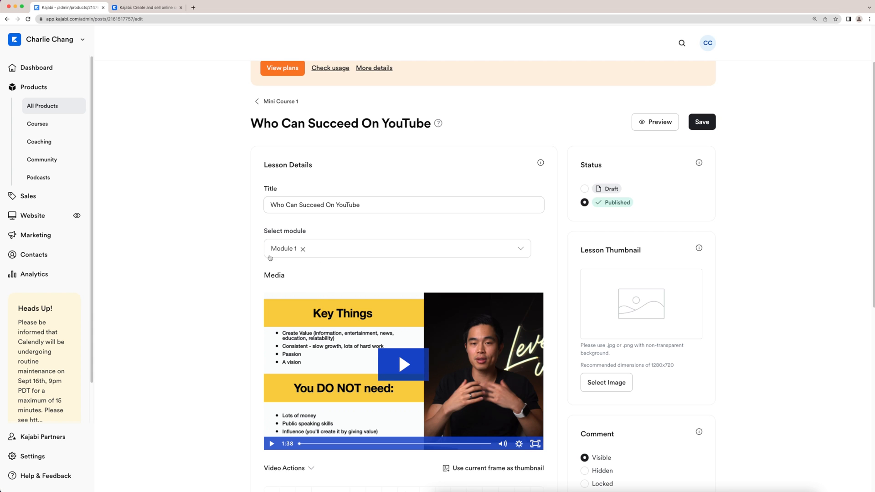
scroll("down", 3)
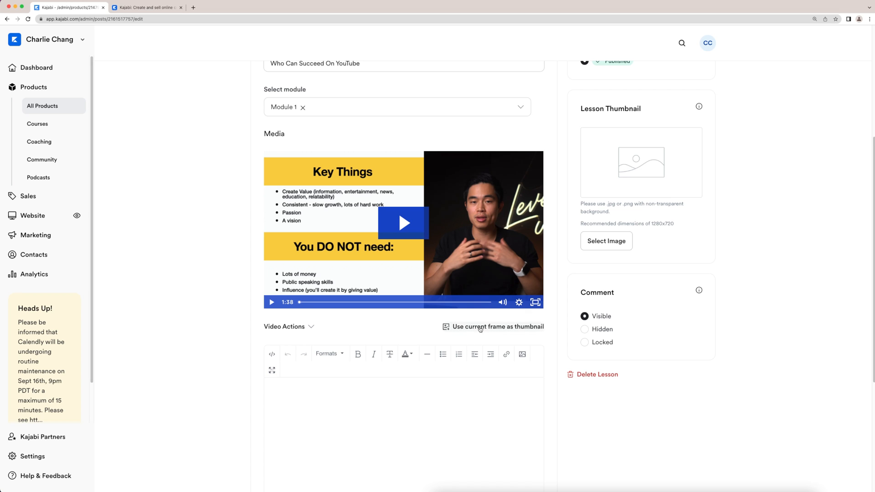
left_click(497, 327)
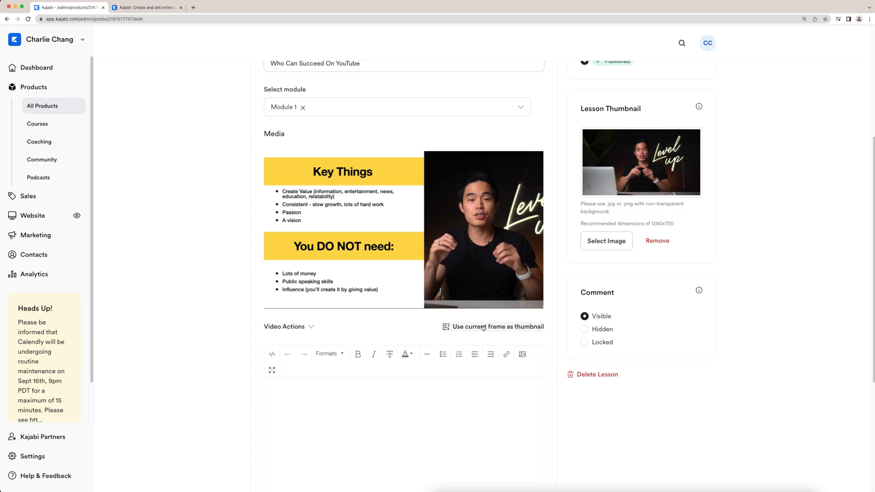
left_click(497, 326)
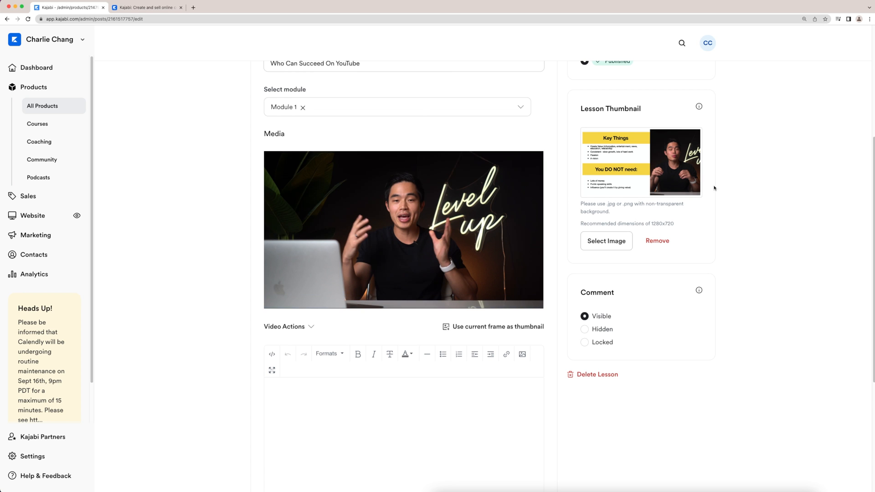
scroll("down", 3)
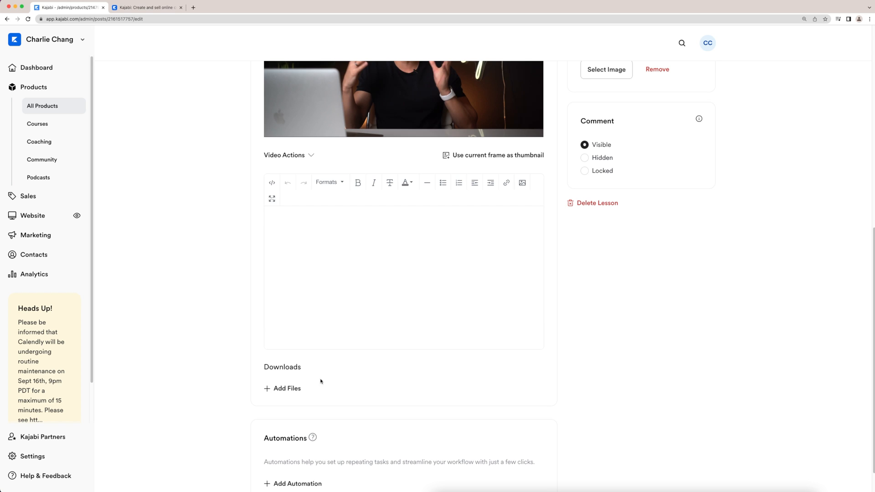
mouse_move(197, 253)
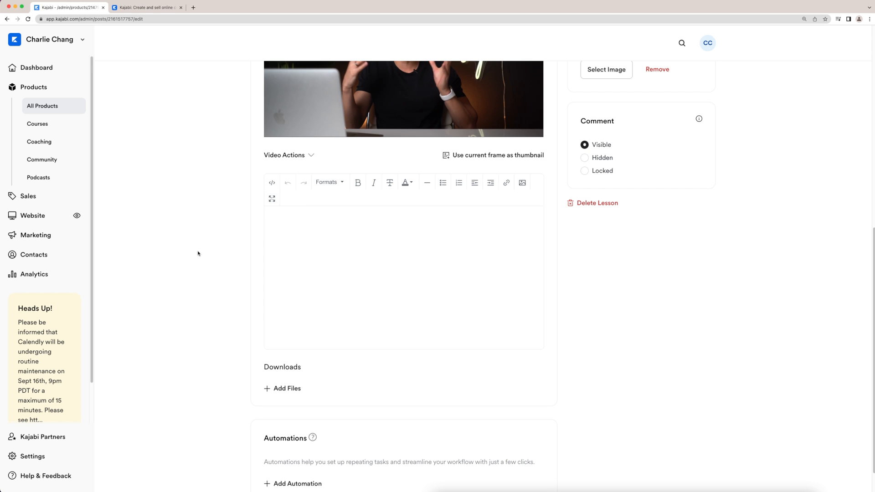
mouse_move(360, 276)
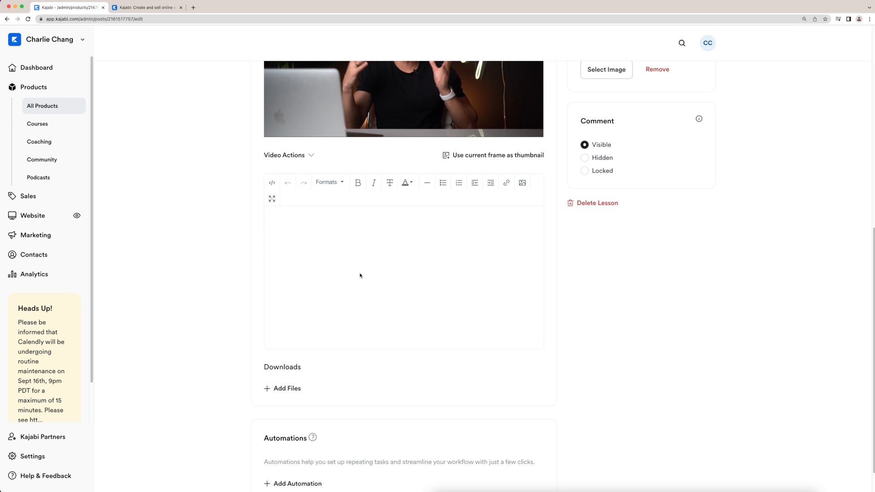
- Add the body text 'This is text that your student watches' below the lesson video
type("This is text that your student watches")
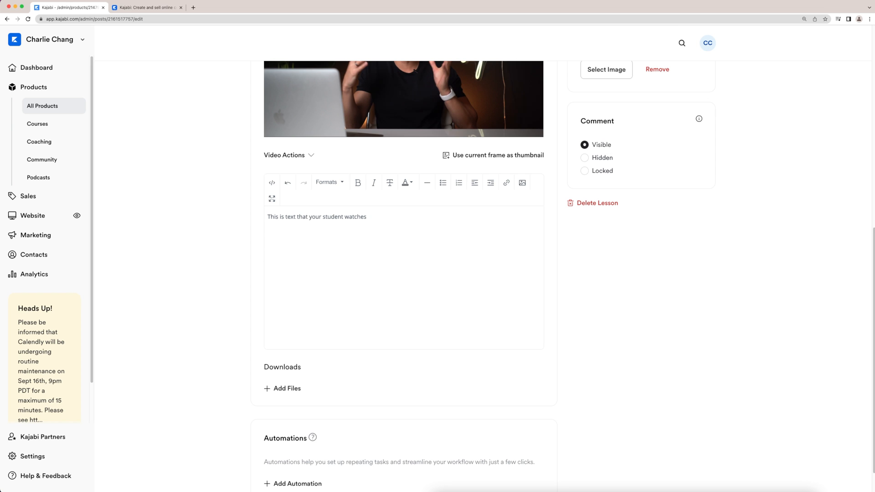
mouse_move(389, 291)
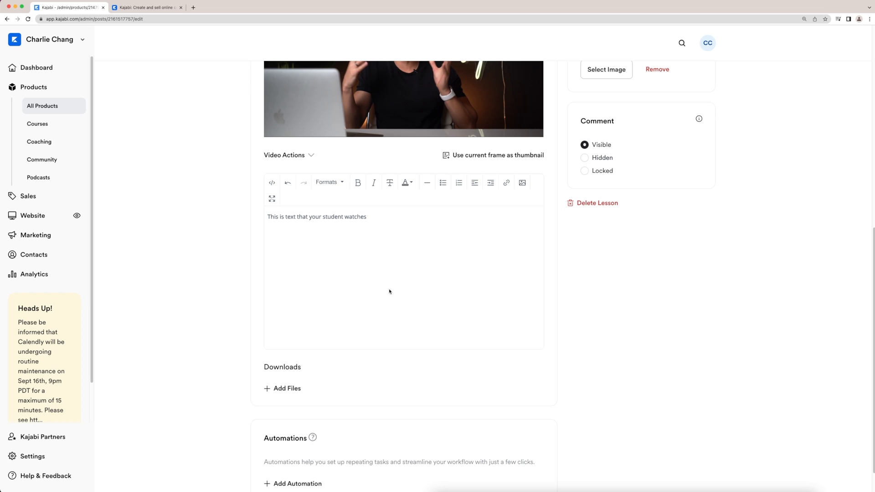
mouse_move(429, 269)
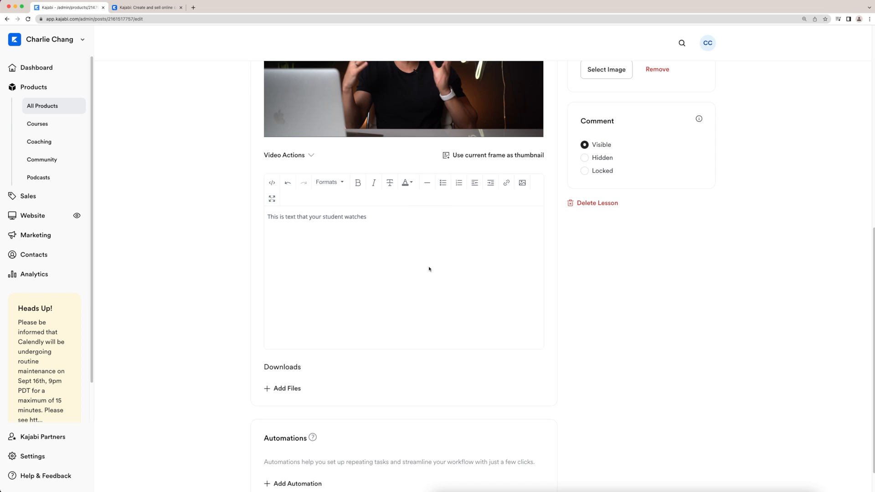
mouse_move(420, 276)
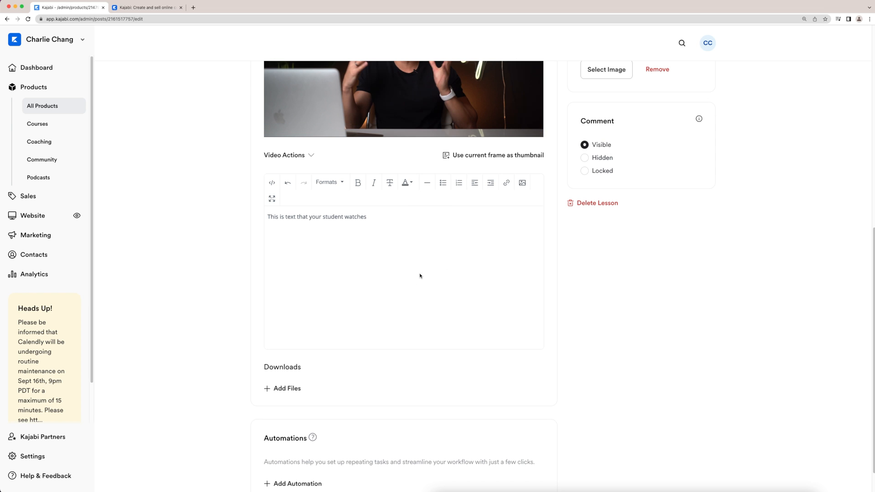
scroll("down", 3)
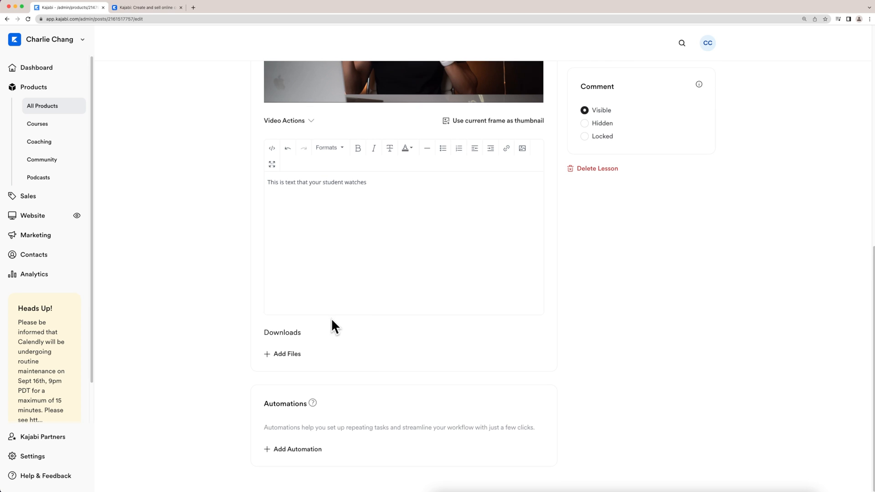
left_click(366, 182)
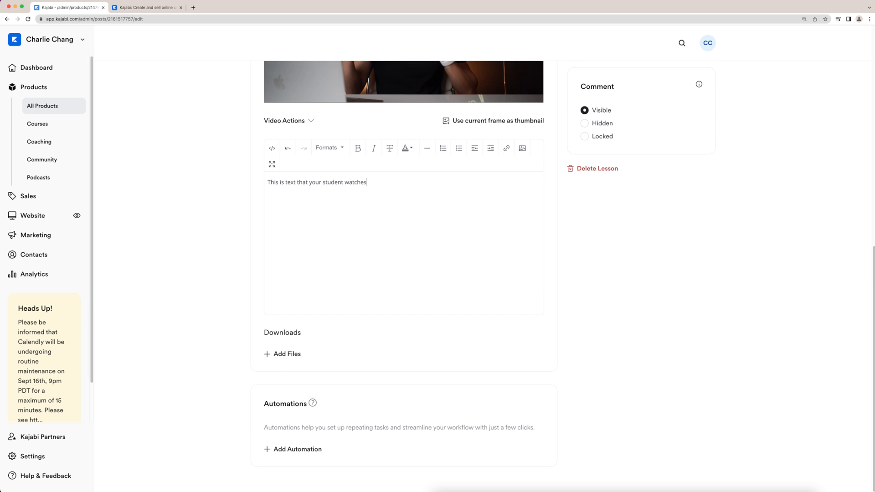
mouse_move(282, 354)
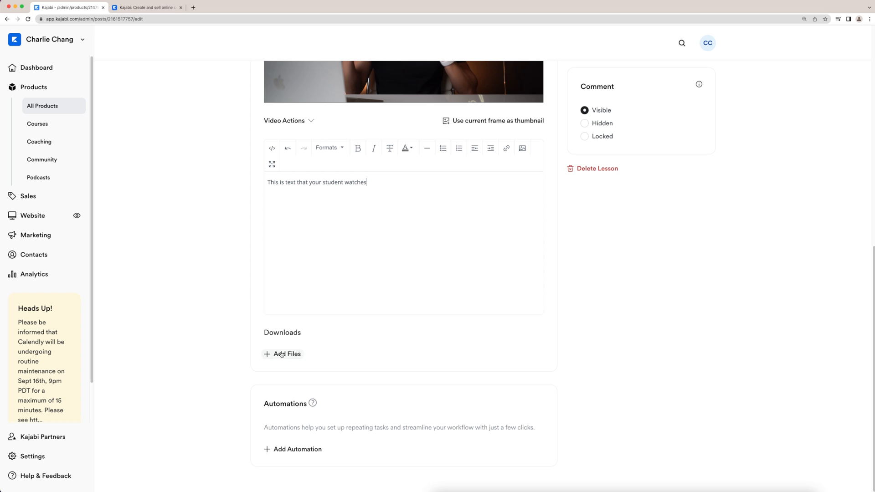
mouse_move(218, 356)
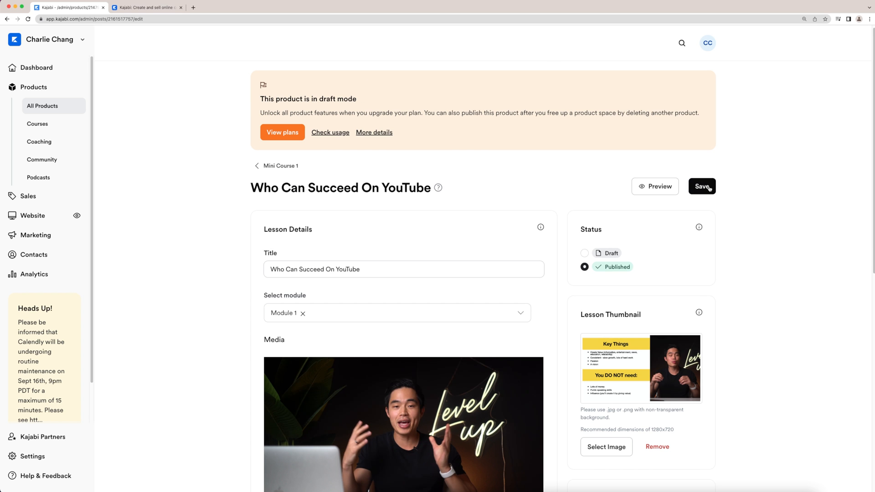
- Save the Who Can Succeed On YouTube lesson, preview it, then go back to Mini Course 1
left_click(701, 186)
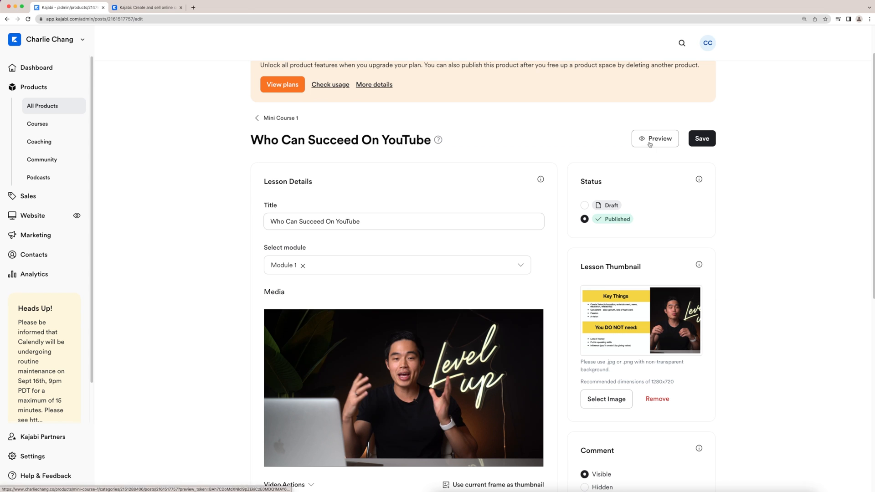
left_click(655, 138)
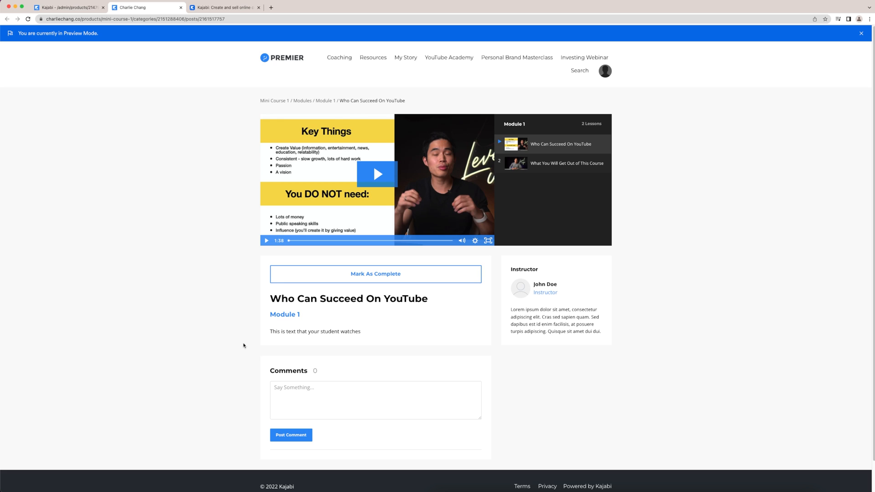
left_click(67, 7)
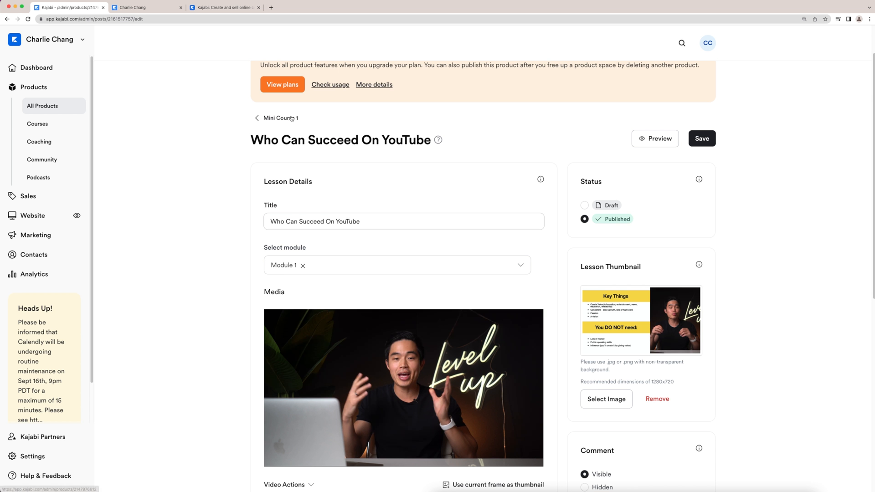
left_click(279, 117)
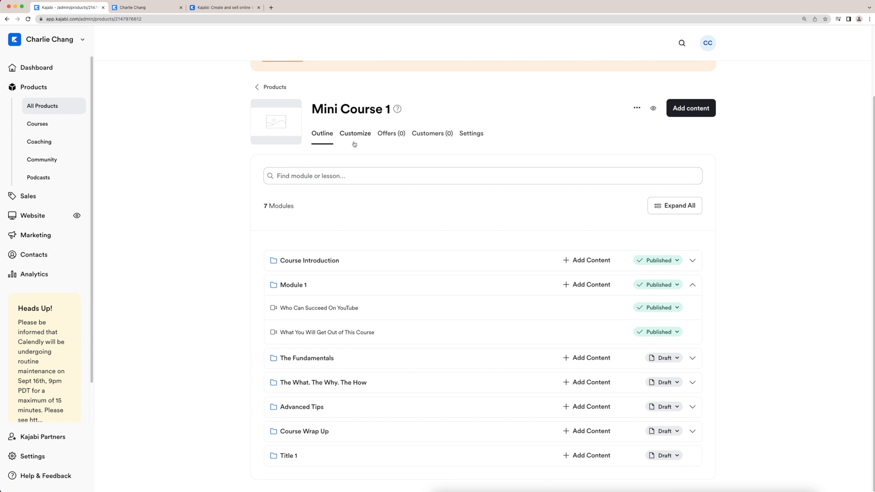
- Open Mini Course 1's Customize tab to see the active Premier Product template
left_click(355, 134)
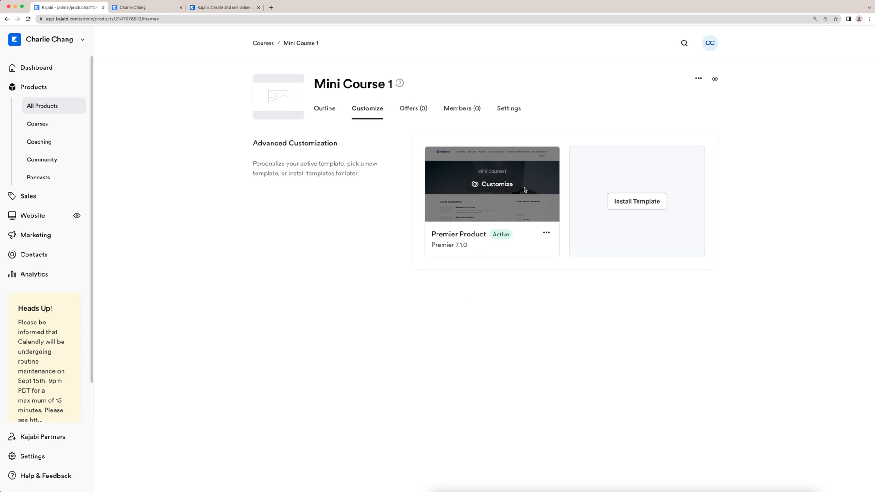
mouse_move(473, 145)
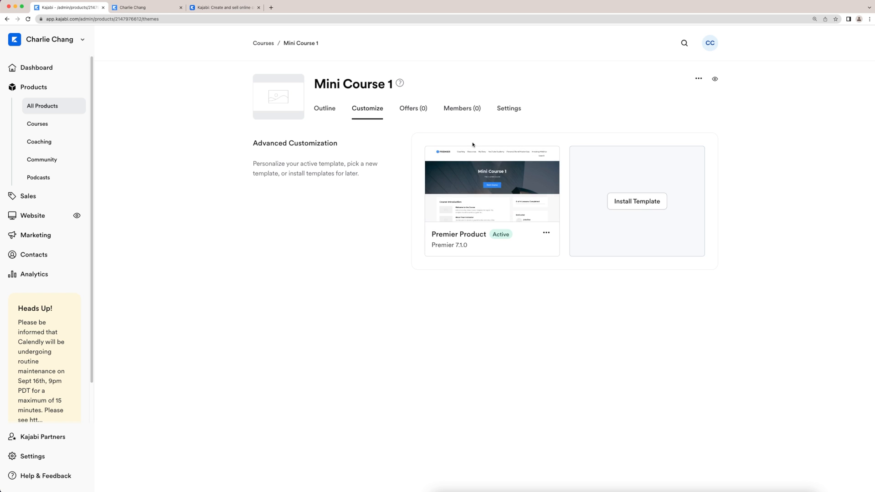
mouse_move(492, 189)
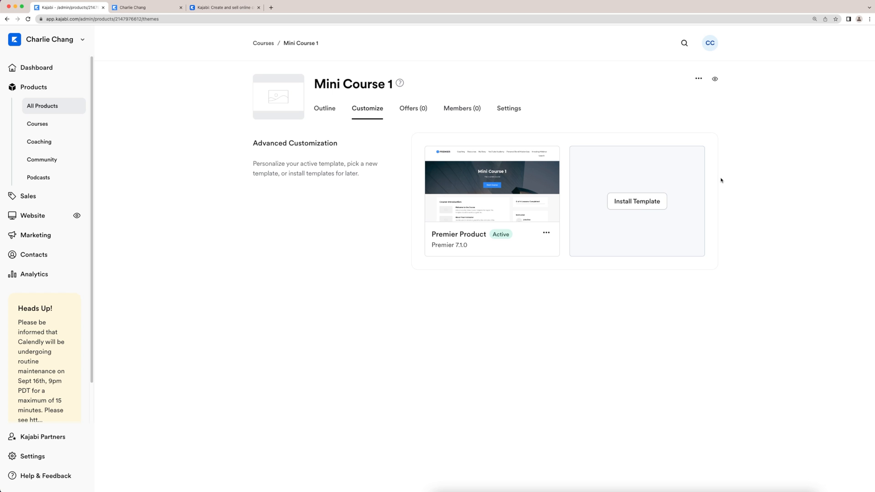
mouse_move(669, 237)
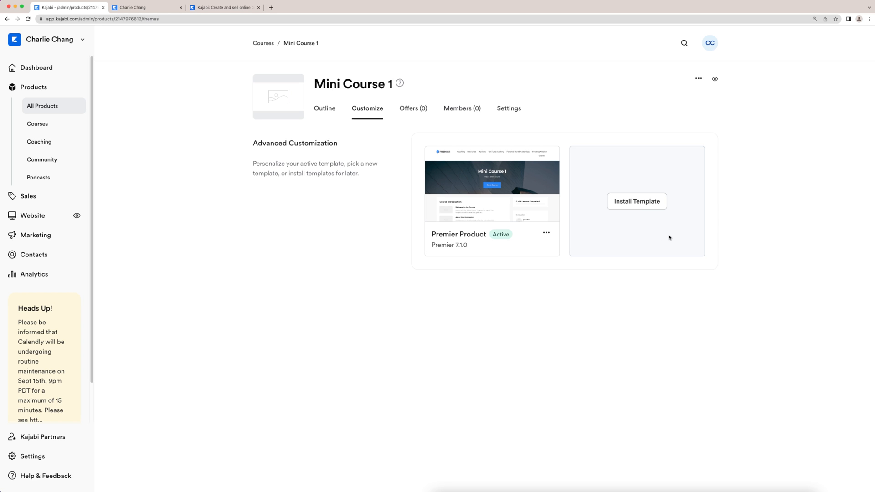
- Install the Momentum template for Mini Course 1
left_click(637, 201)
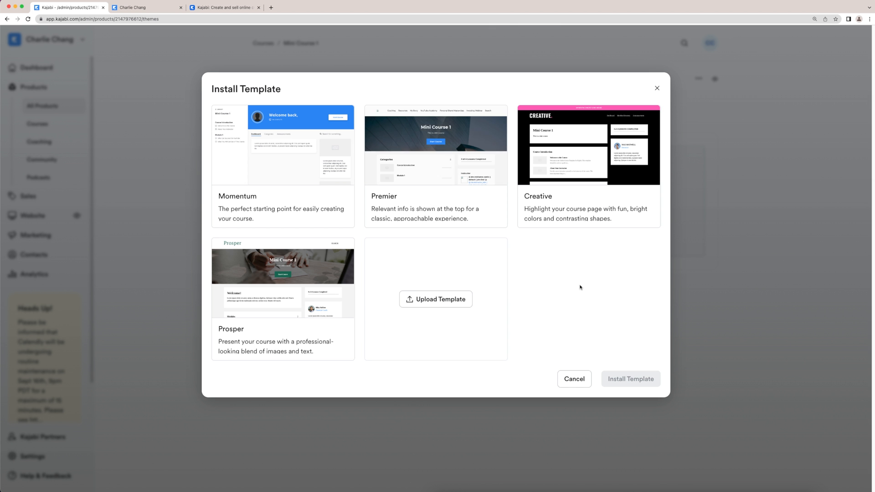
mouse_move(573, 131)
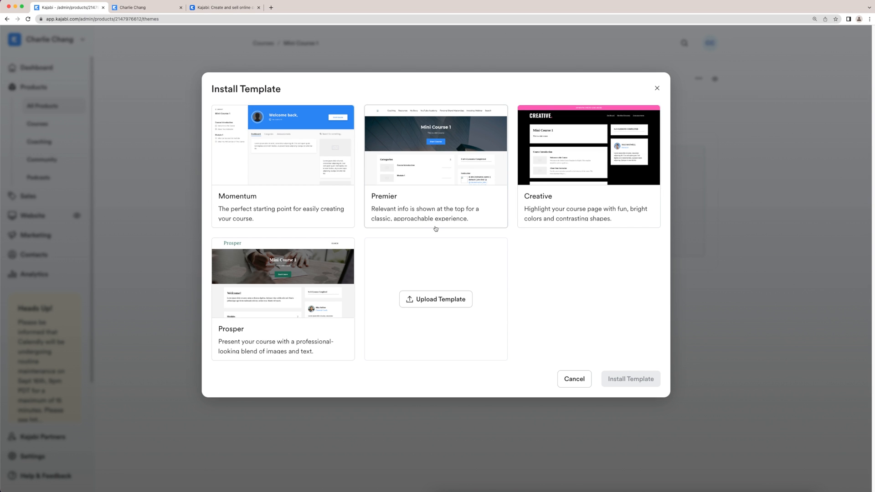
mouse_move(492, 312)
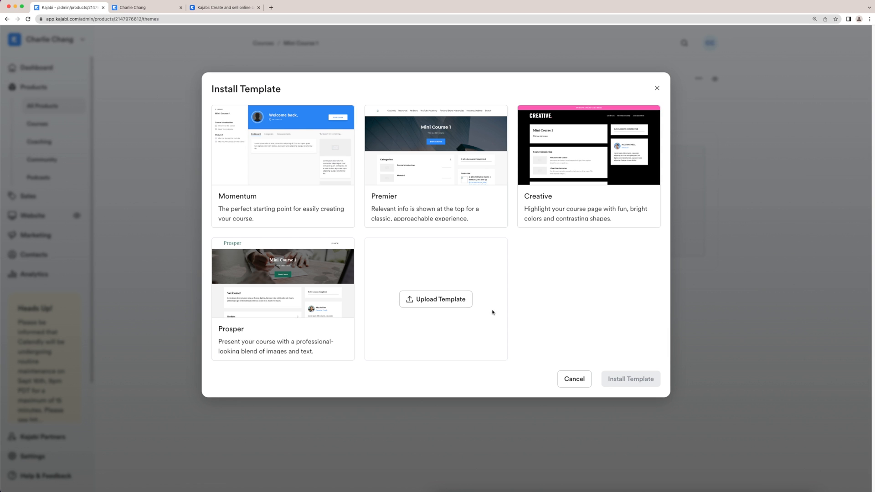
mouse_move(518, 345)
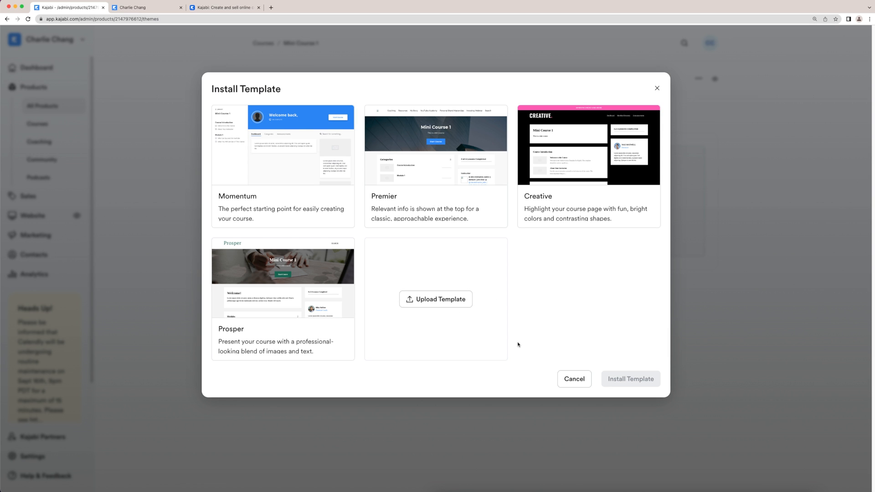
left_click(282, 145)
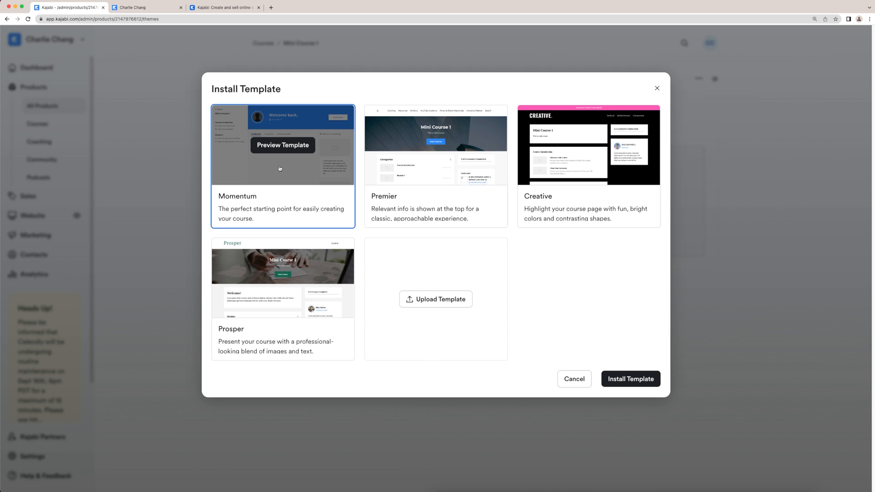
left_click(631, 378)
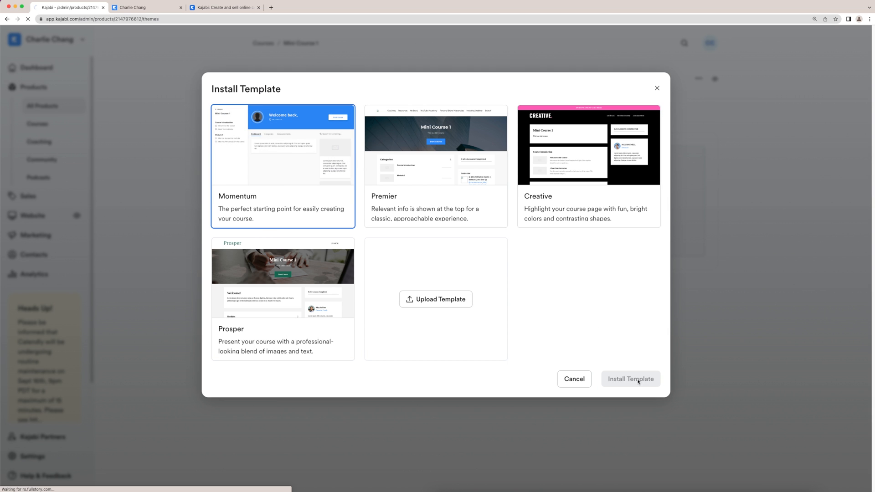
left_click(630, 378)
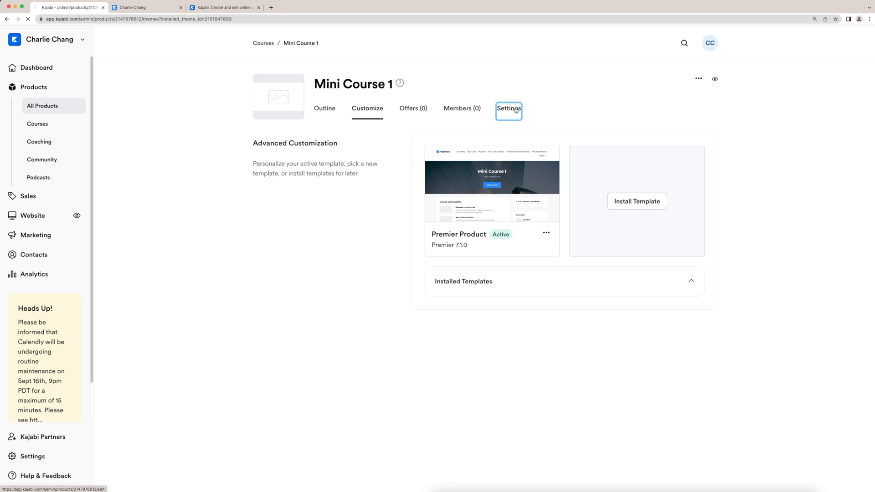
- Save Mini Course 1's settings with the description 'This is a mini course'
left_click(509, 109)
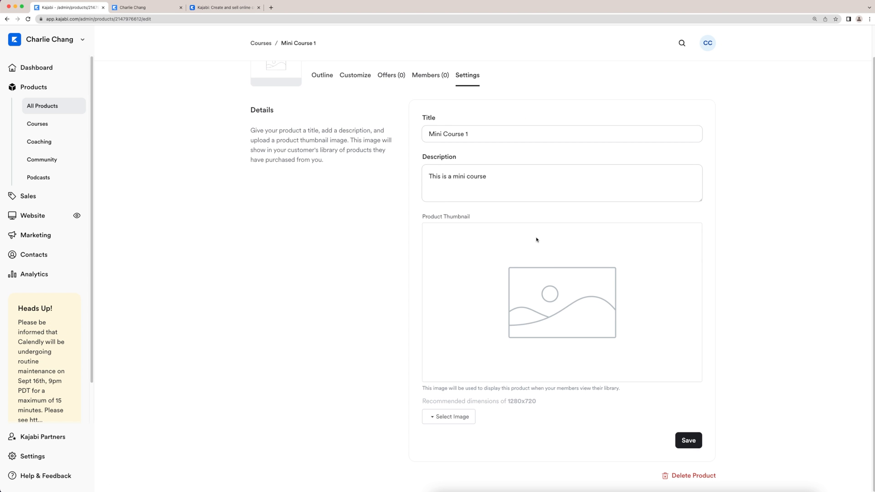
mouse_move(656, 393)
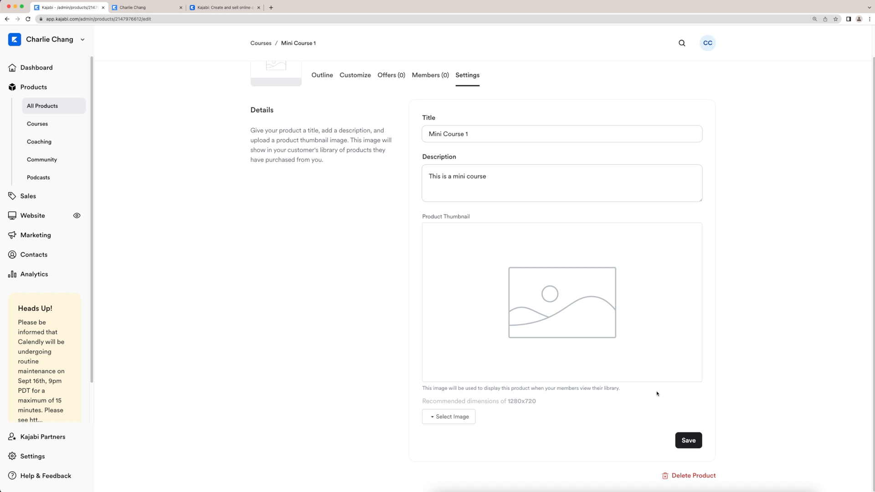
mouse_move(711, 446)
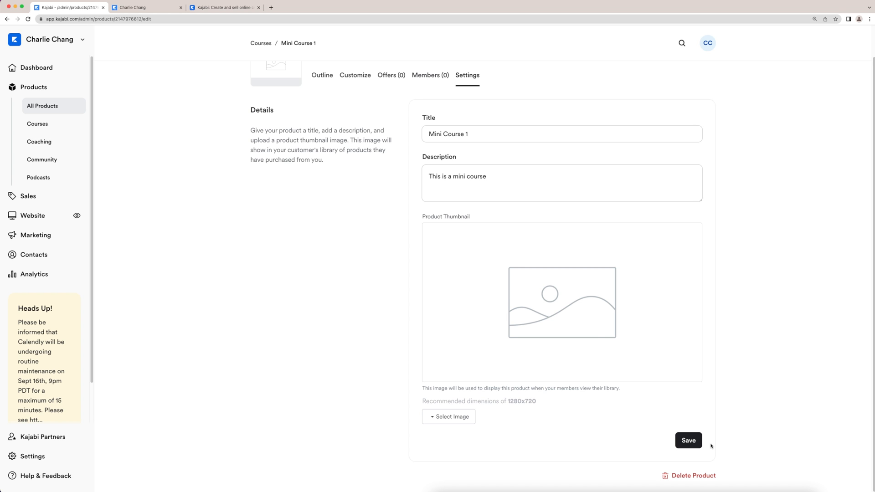
left_click(323, 75)
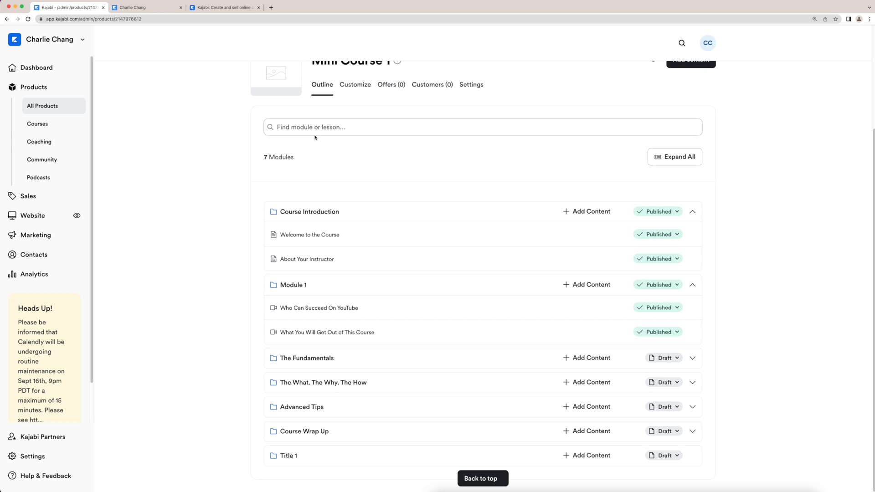
mouse_move(608, 183)
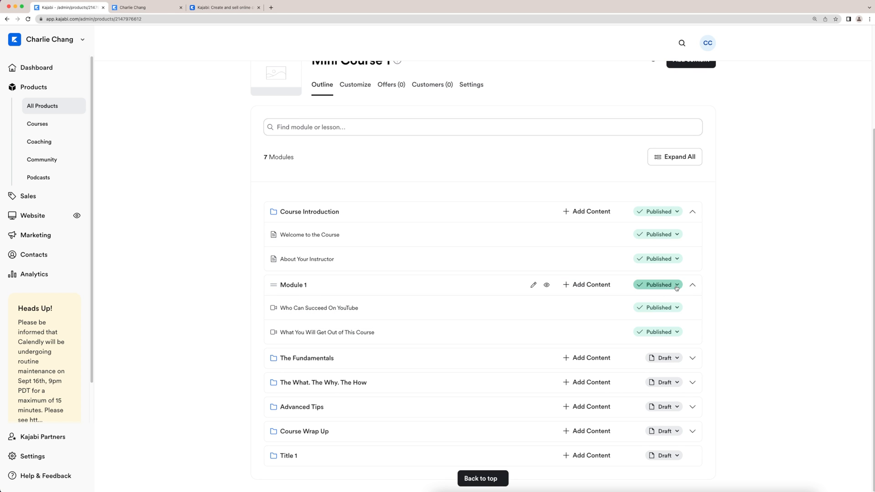
- Switch Module 1's release status from Published to Drip
left_click(659, 284)
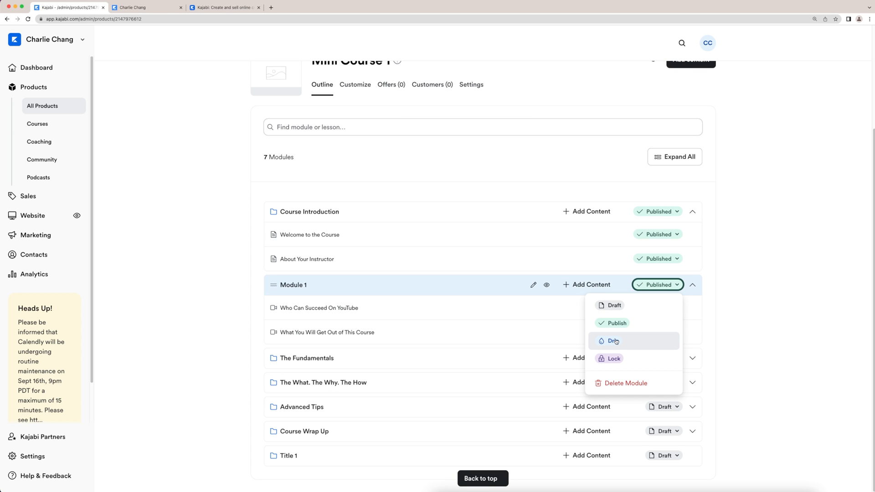
left_click(614, 341)
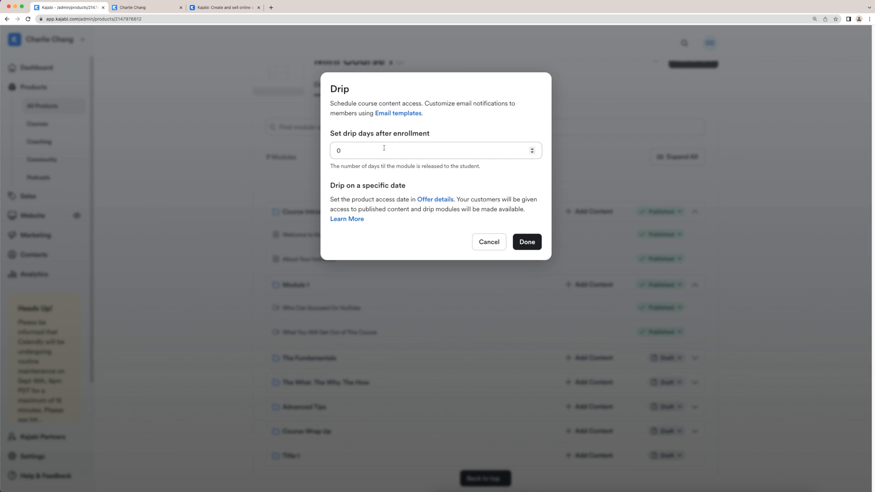
mouse_move(383, 150)
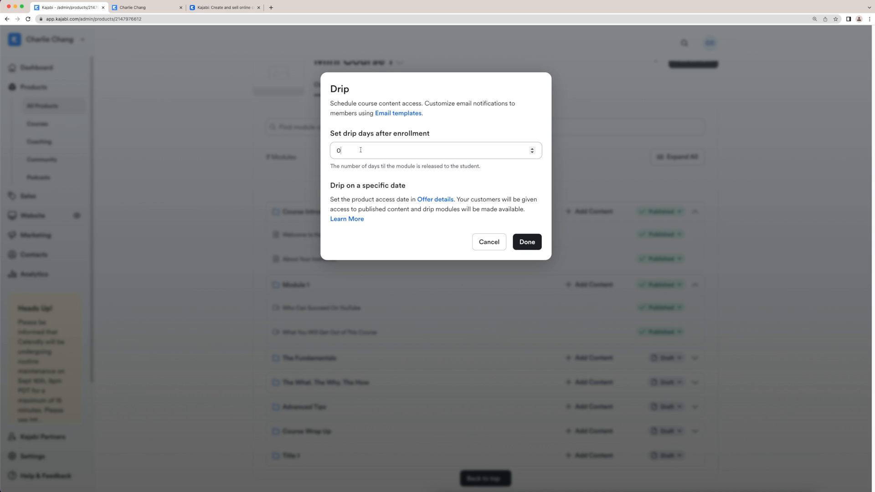
- Set Module 1 to drip 1 day after enrollment
type("1")
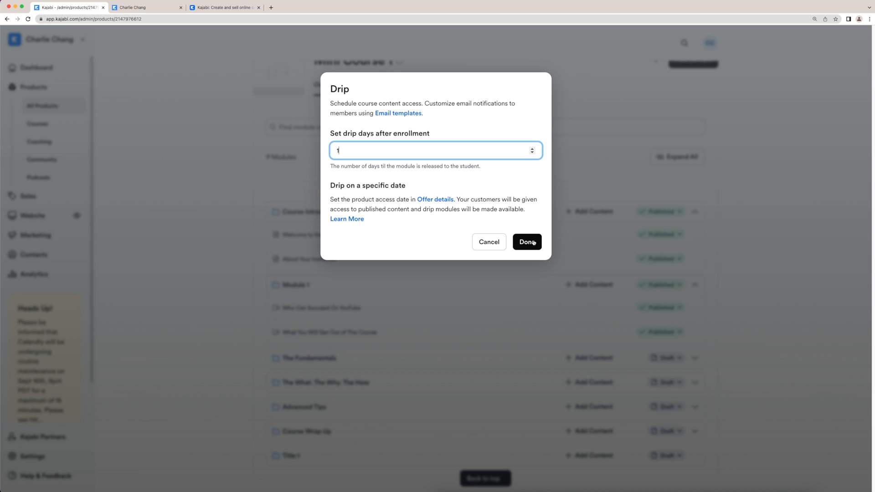
left_click(526, 242)
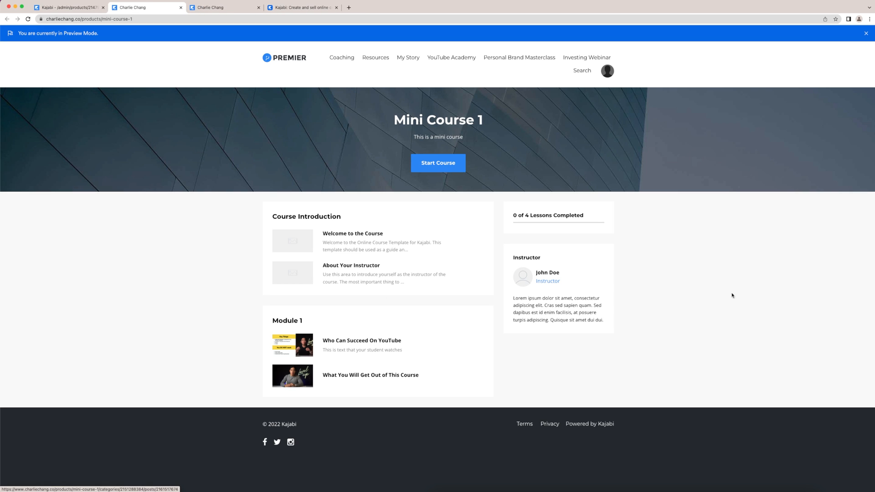
mouse_move(508, 257)
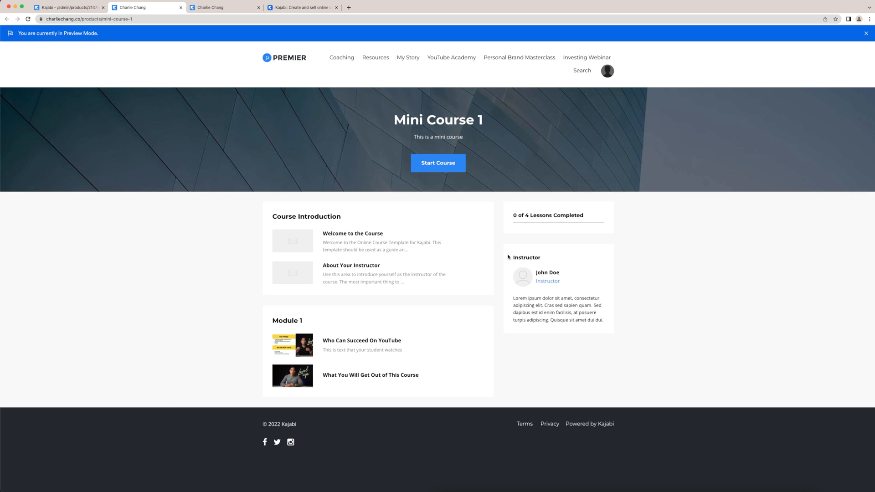
mouse_move(605, 330)
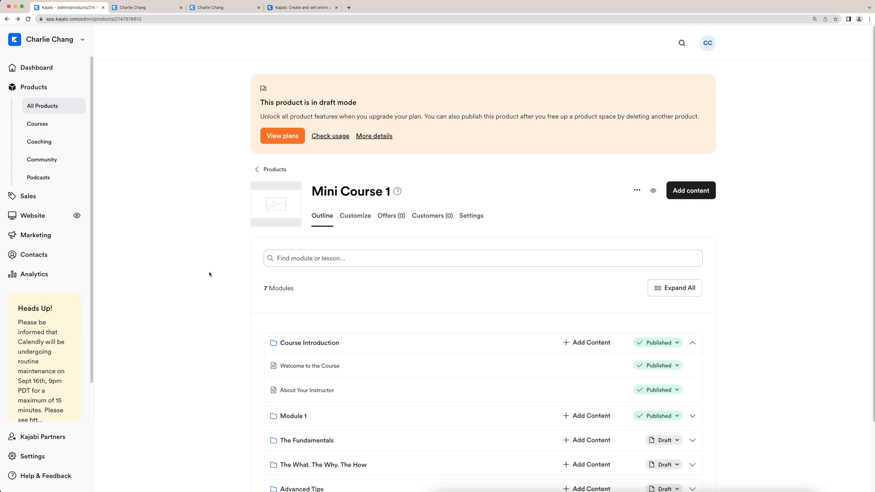
mouse_move(258, 127)
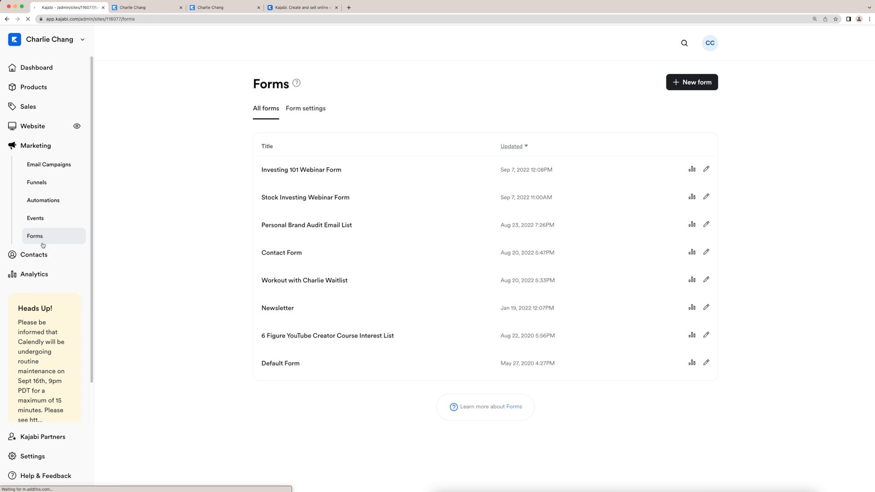
- Enter 'Mini course 1 enrollment' as the new form's title
type("Mini course 1 enrollment")
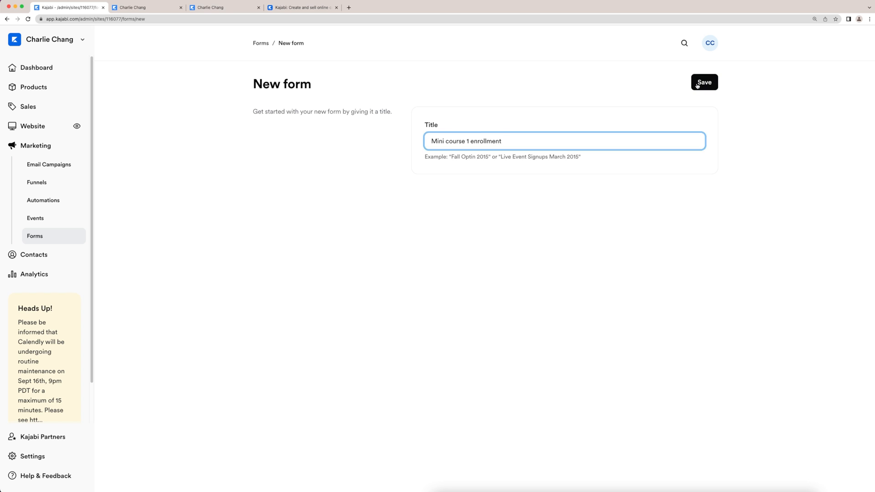
- Save the form and review its opt-in settings and Name and Email fields
left_click(704, 82)
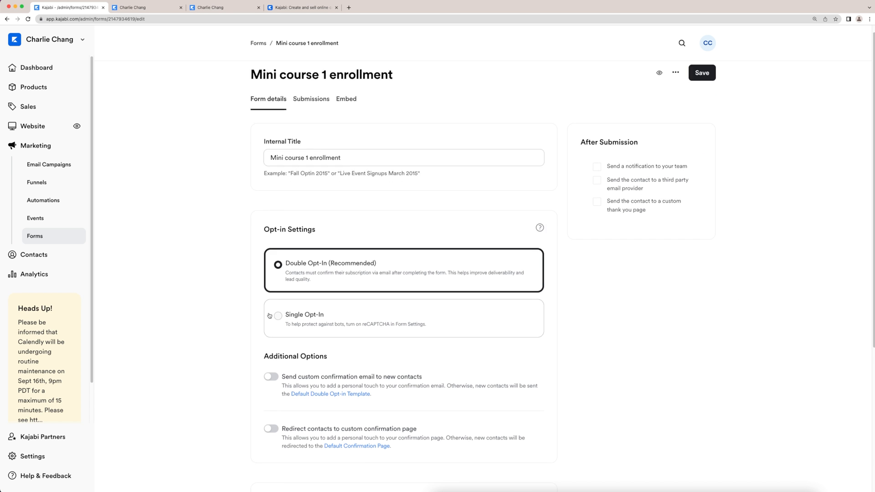
scroll("down", 3)
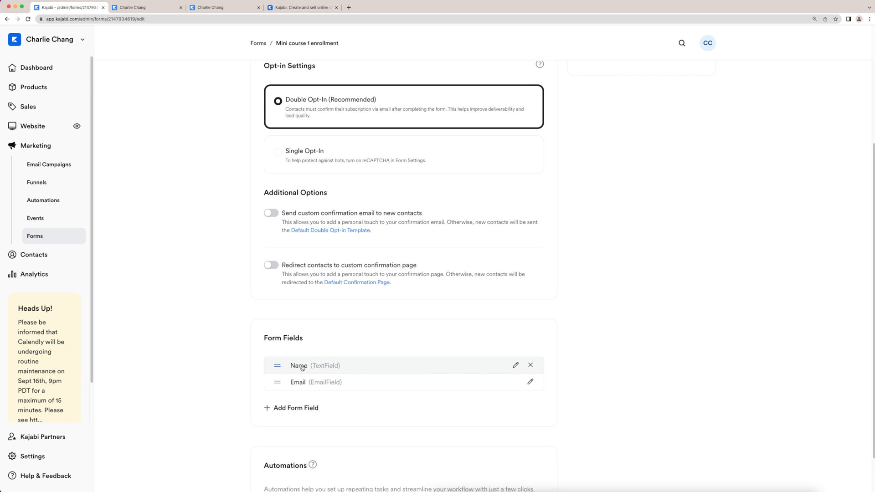
mouse_move(207, 381)
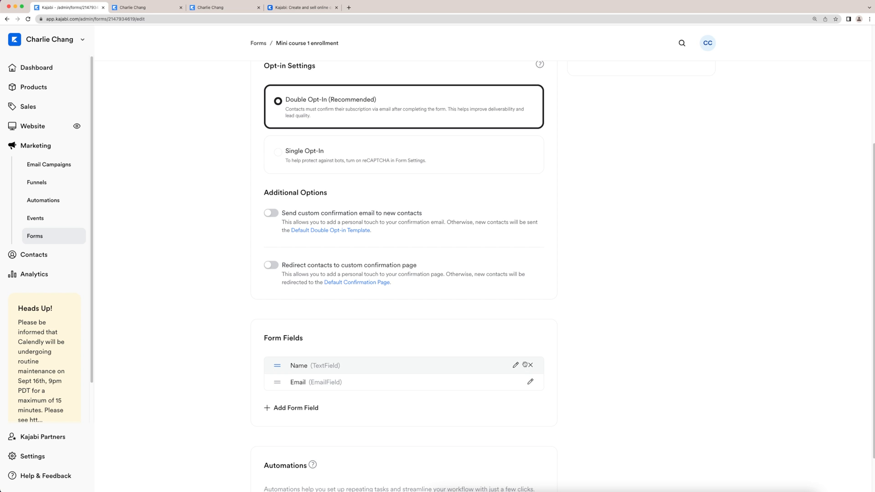
scroll("down", 3)
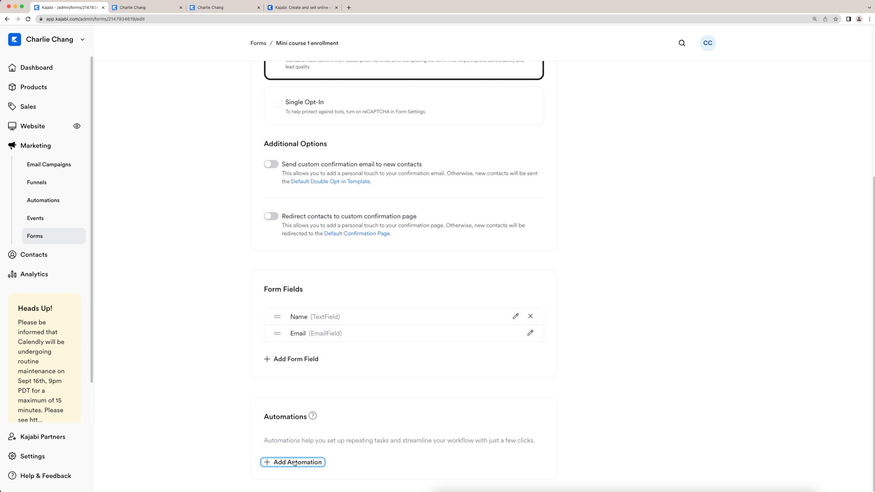
- Add a form automation whose action is Grant an offer
left_click(292, 462)
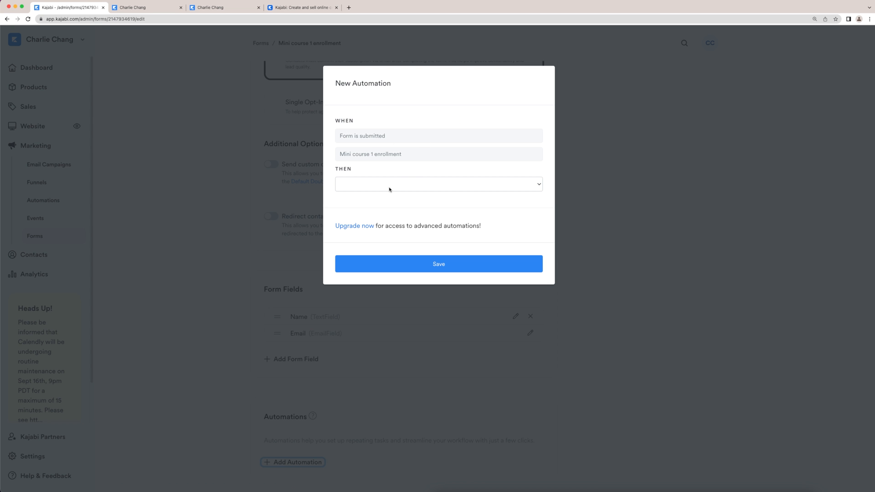
left_click(438, 184)
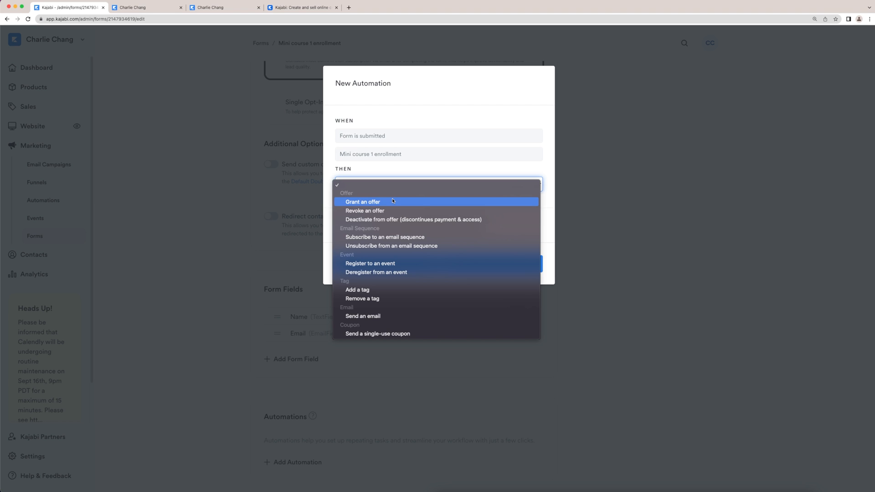
left_click(364, 202)
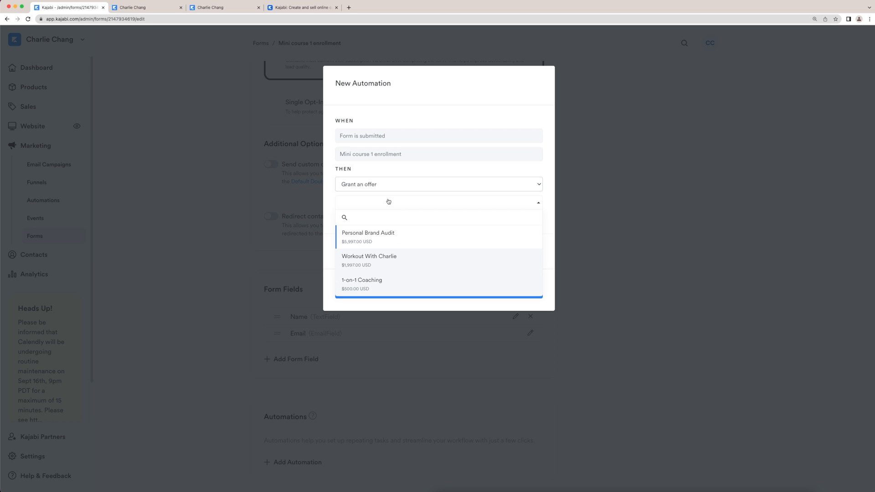
mouse_move(339, 171)
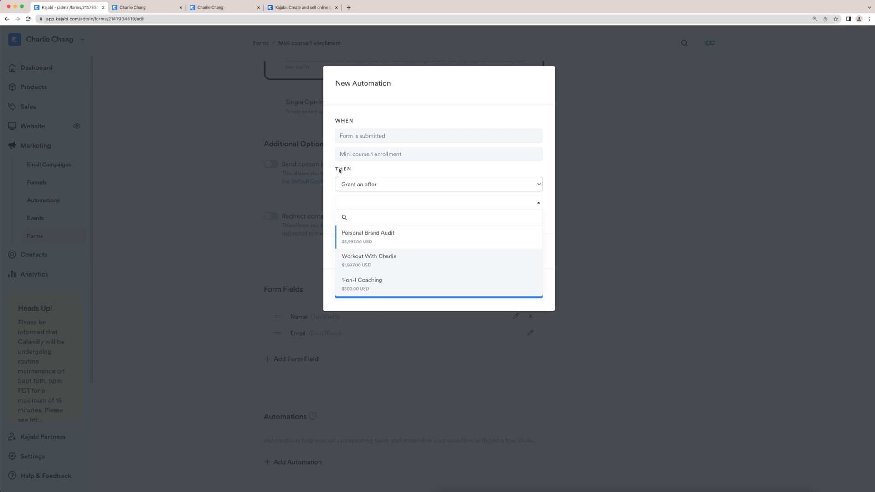
mouse_move(333, 205)
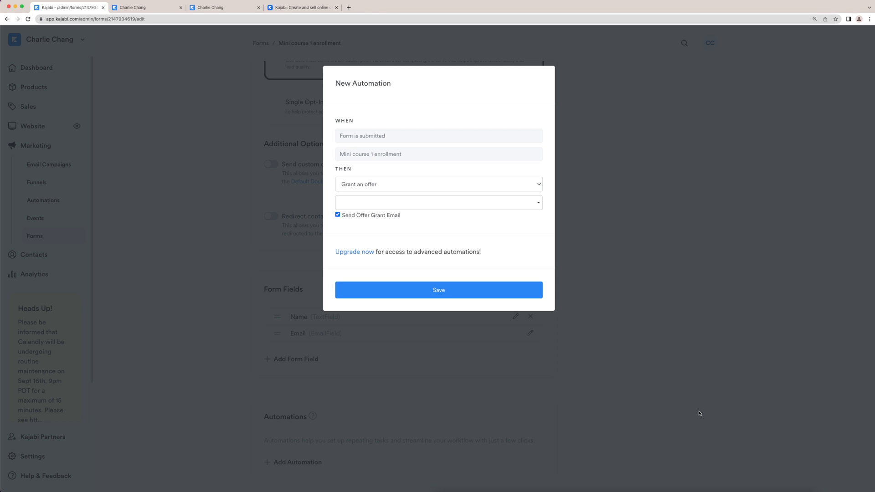
mouse_move(701, 406)
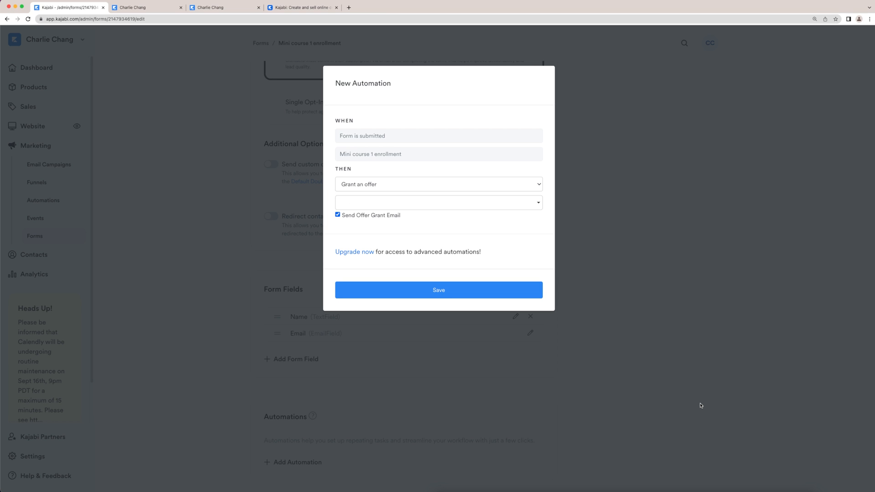